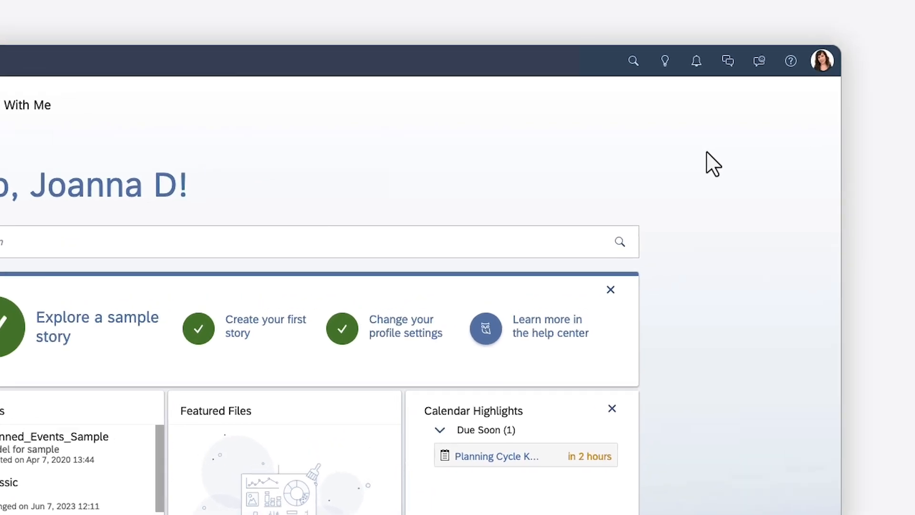
pyautogui.moveTo(791, 61)
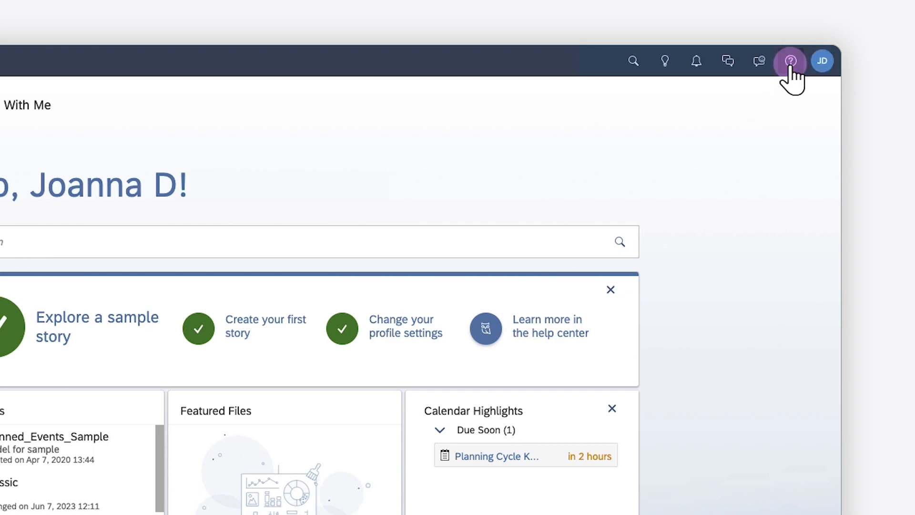
# Step: Show the SAP Companion Help Topics panel beside the Home page via the shell bar Help icon
pyautogui.click(789, 61)
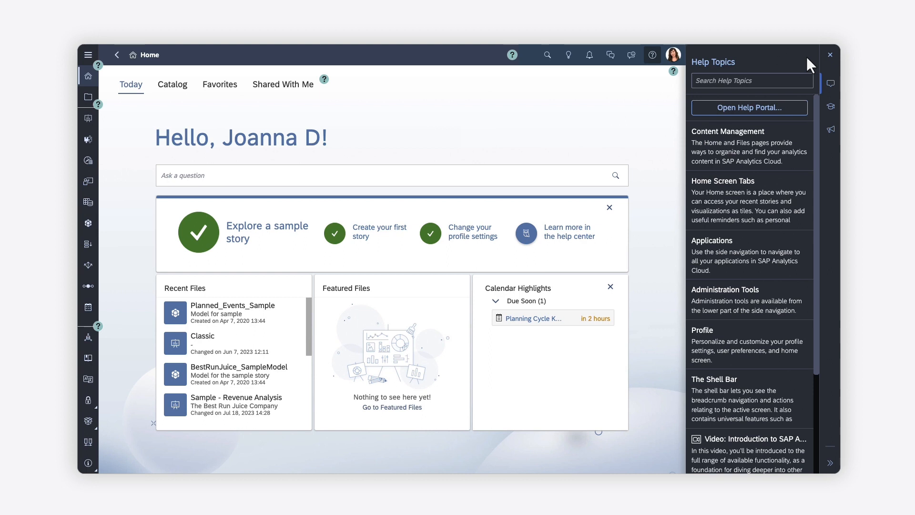
pyautogui.moveTo(477, 182)
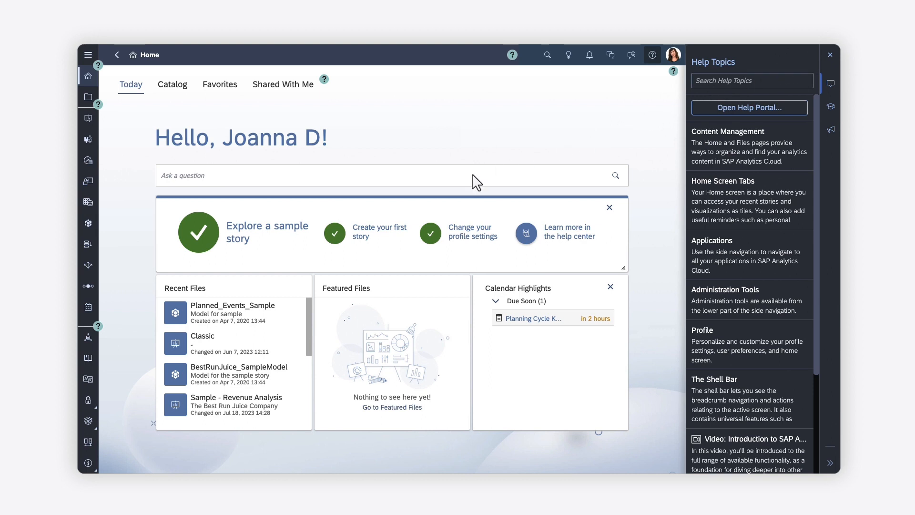
# Step: Go to the Calendar, read the Details Panel help popover, then dismiss it
pyautogui.click(88, 306)
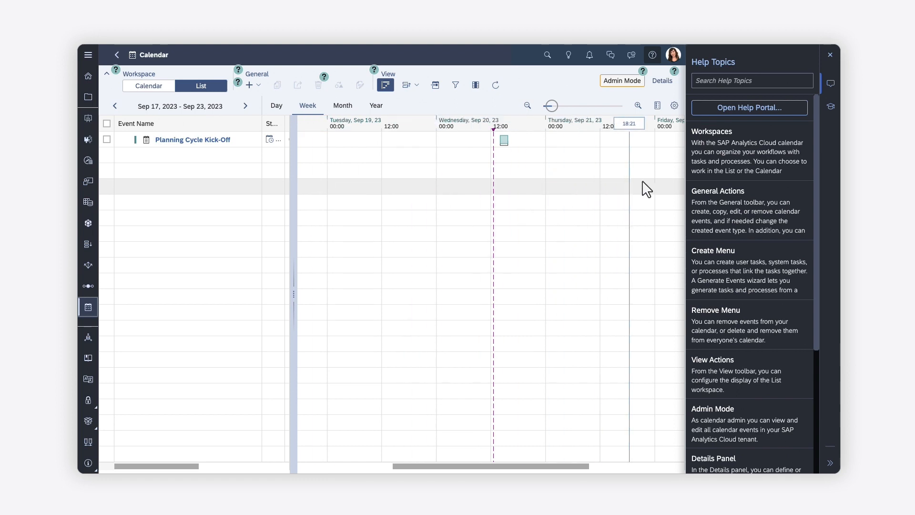
pyautogui.moveTo(718, 170)
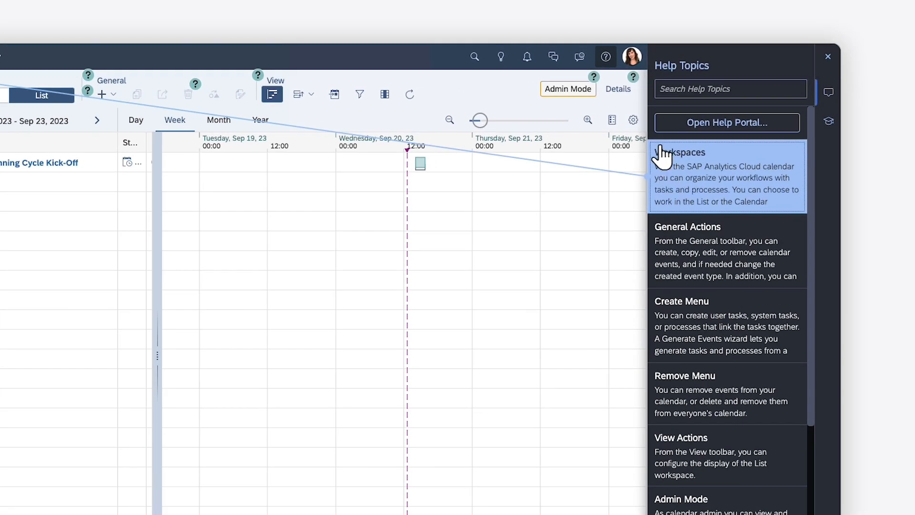
pyautogui.click(632, 76)
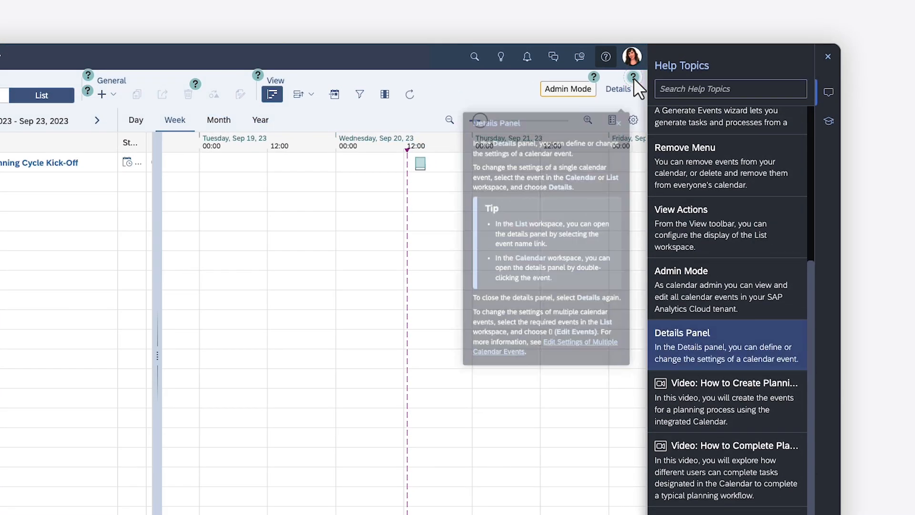
pyautogui.moveTo(633, 78)
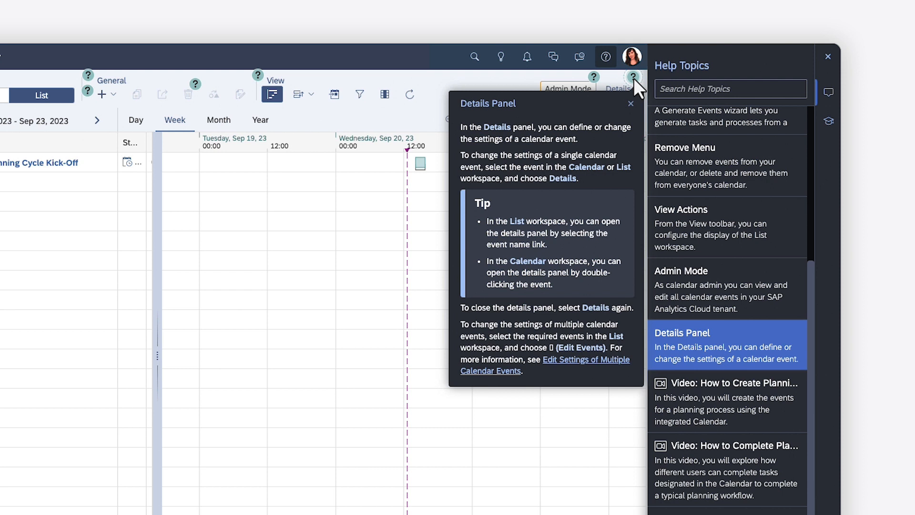
pyautogui.moveTo(589, 373)
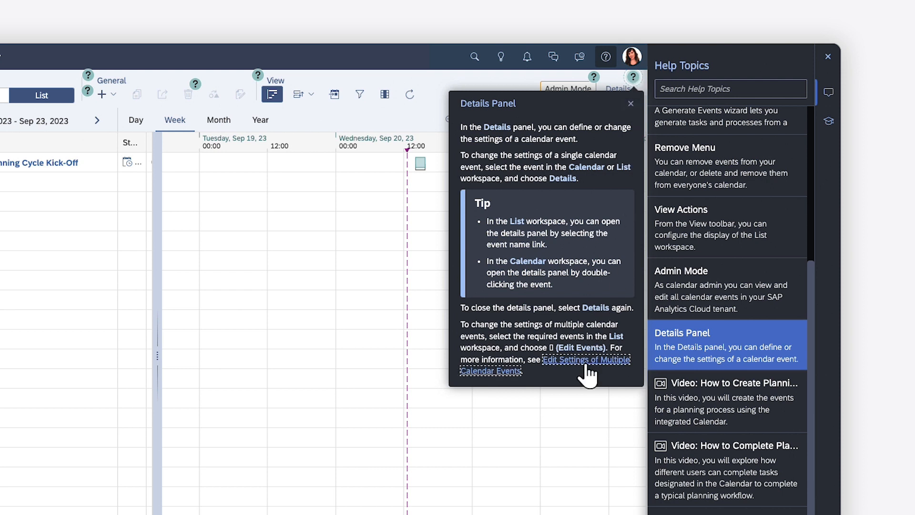
pyautogui.moveTo(625, 150)
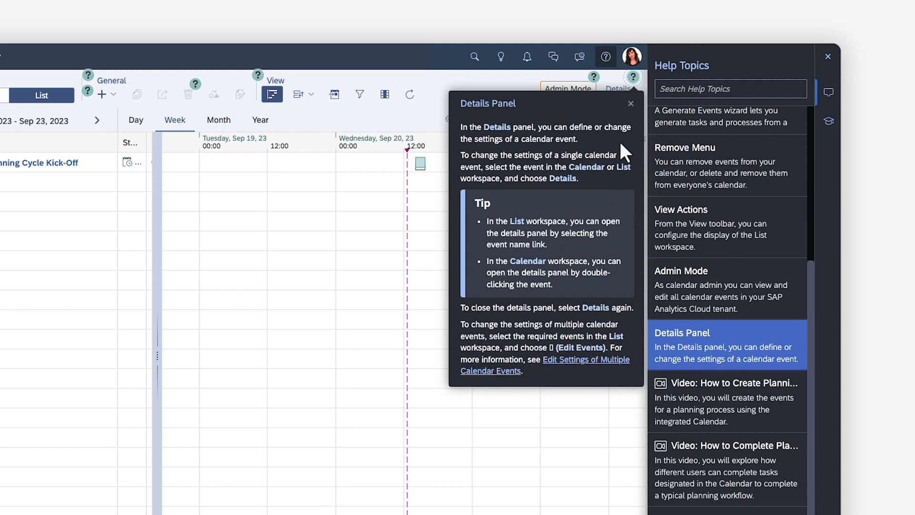
pyautogui.click(630, 103)
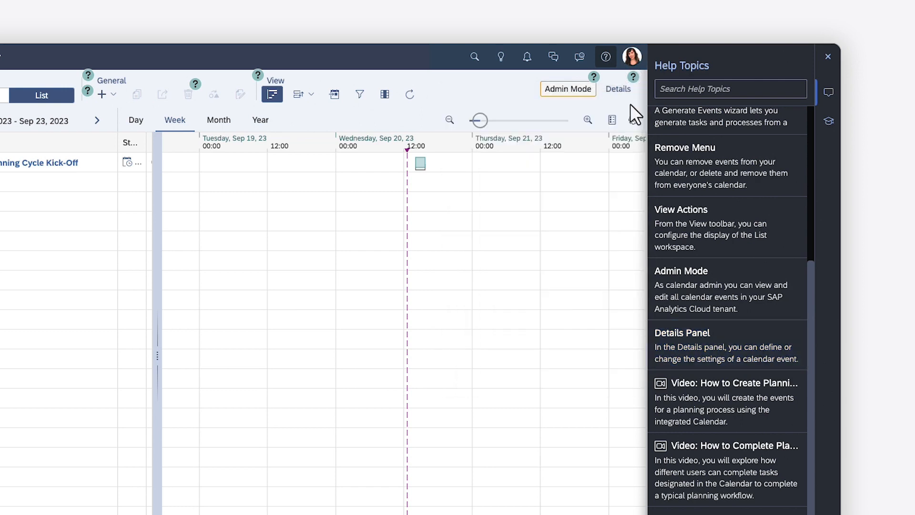
pyautogui.write('admin')
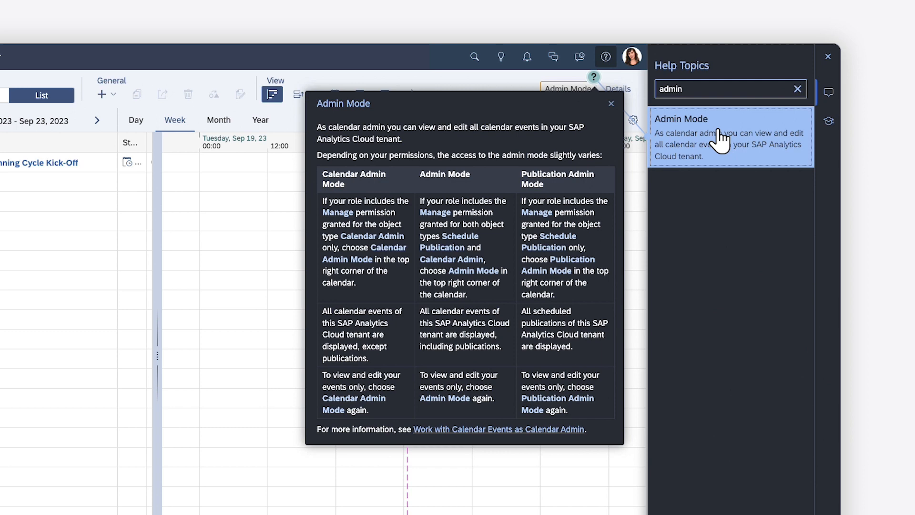
pyautogui.click(611, 104)
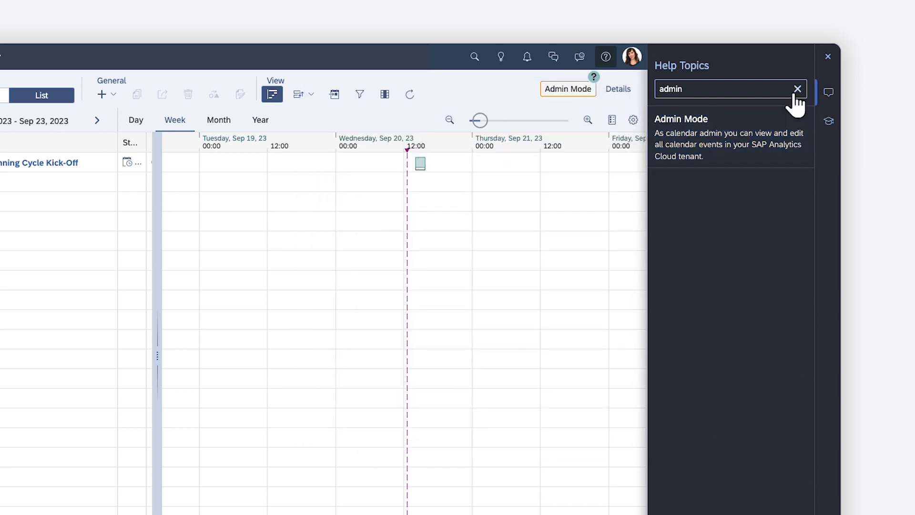
pyautogui.click(797, 89)
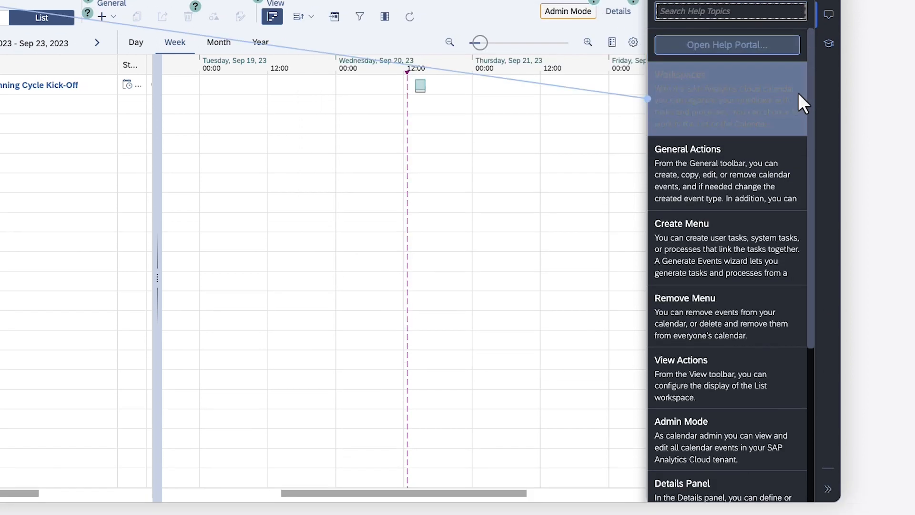
pyautogui.scroll(-3)
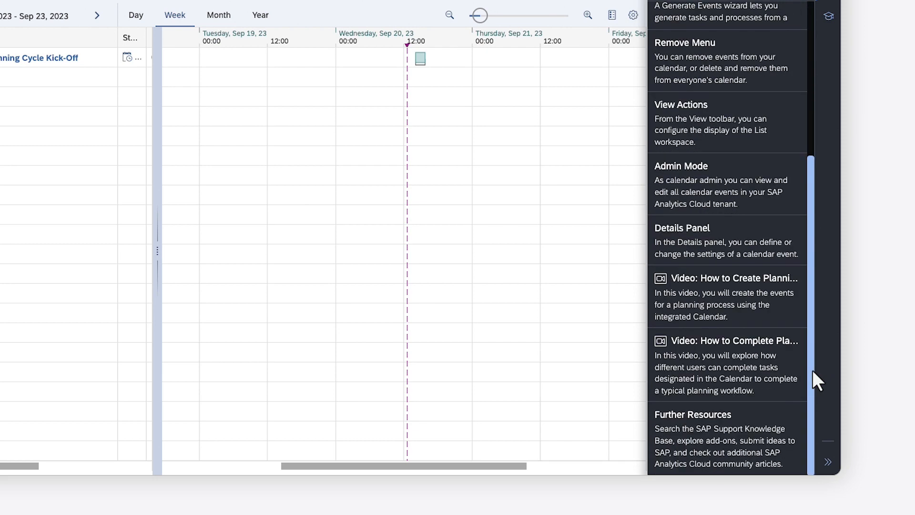
pyautogui.click(727, 296)
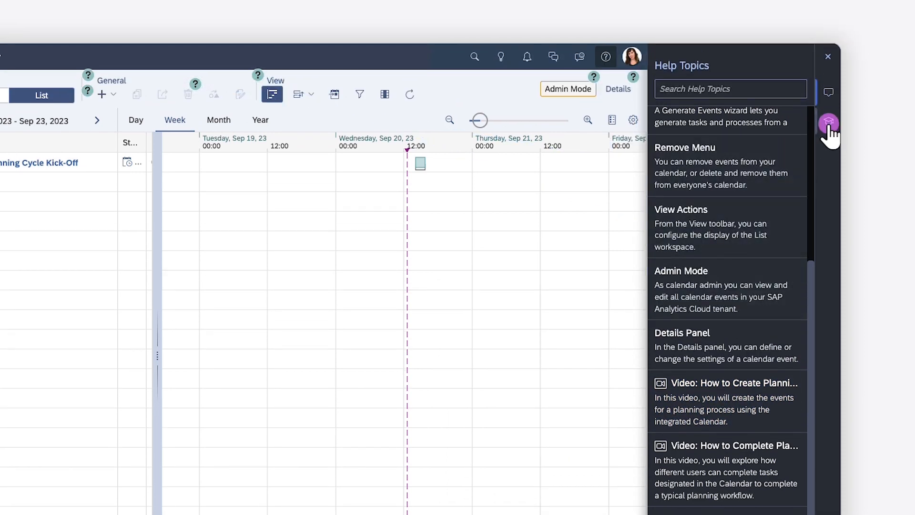
# Step: Show calendar Learning content, preview and filter the Learning Center, then visit the SAP Community
pyautogui.click(830, 106)
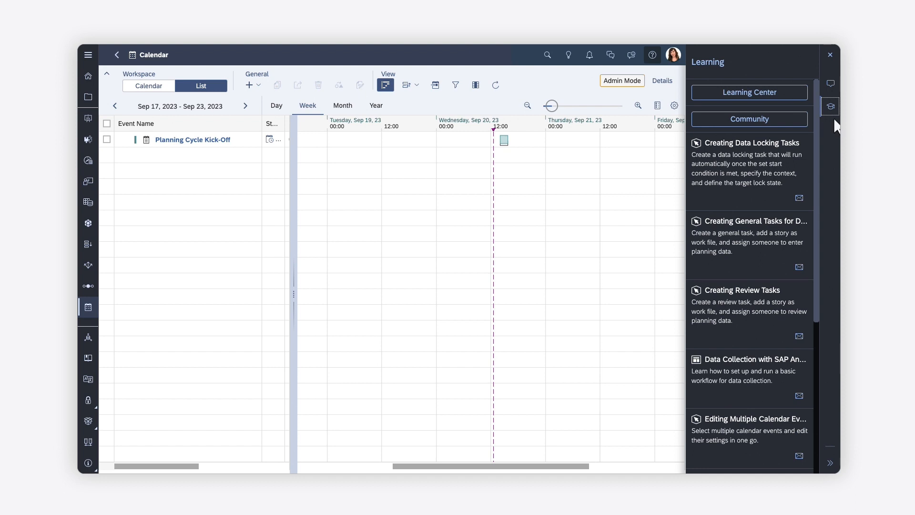
pyautogui.click(751, 143)
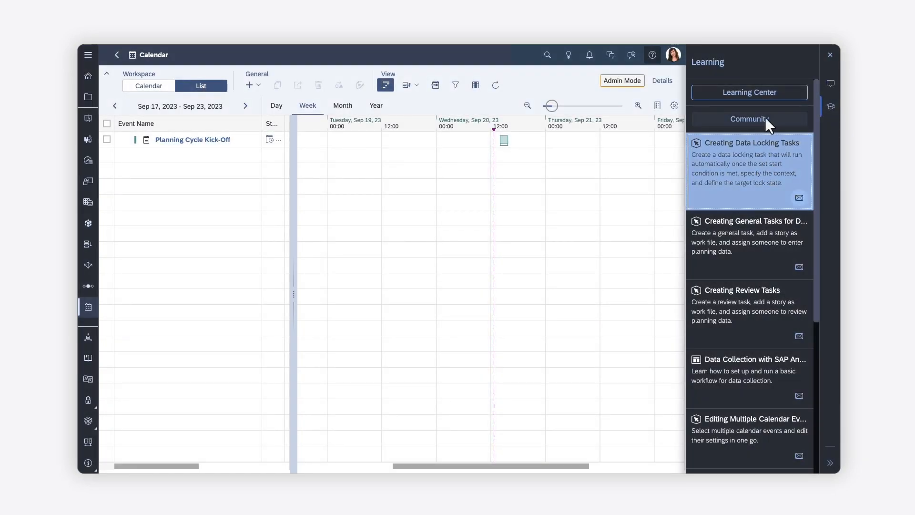
pyautogui.click(749, 92)
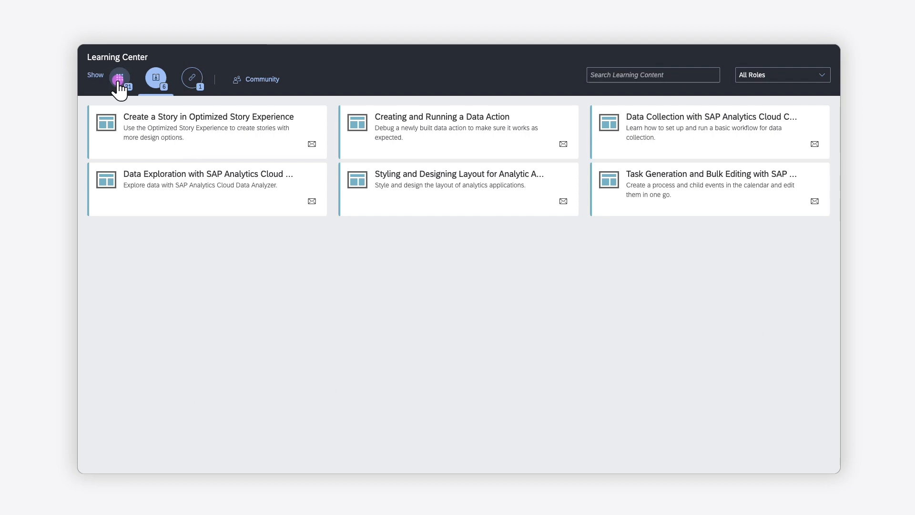
pyautogui.click(120, 78)
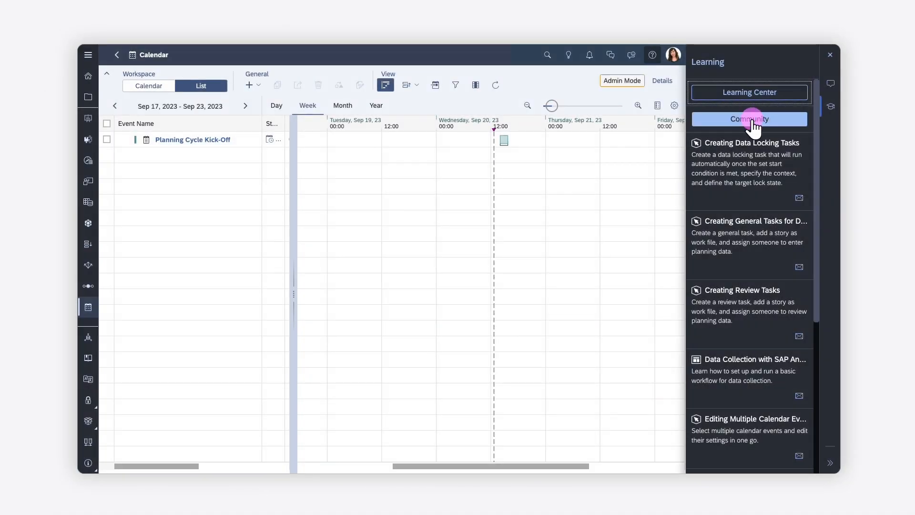
pyautogui.click(749, 119)
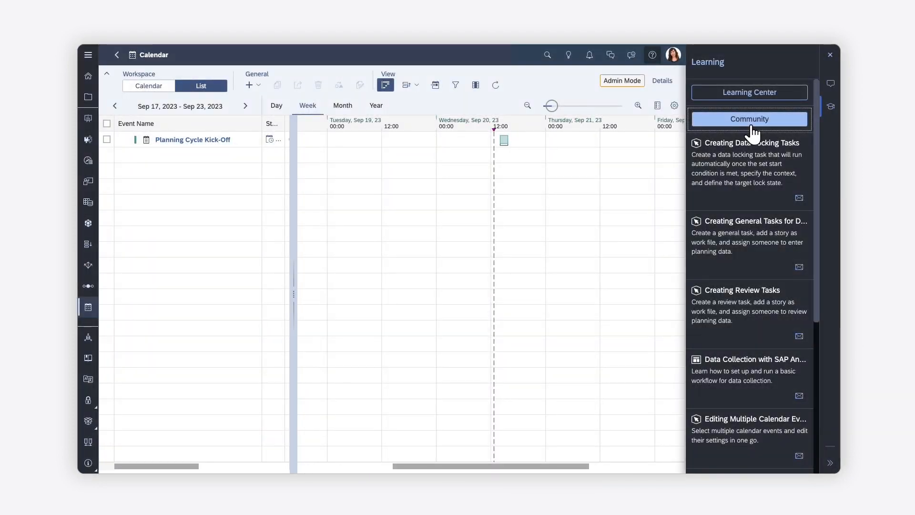
pyautogui.moveTo(113, 94)
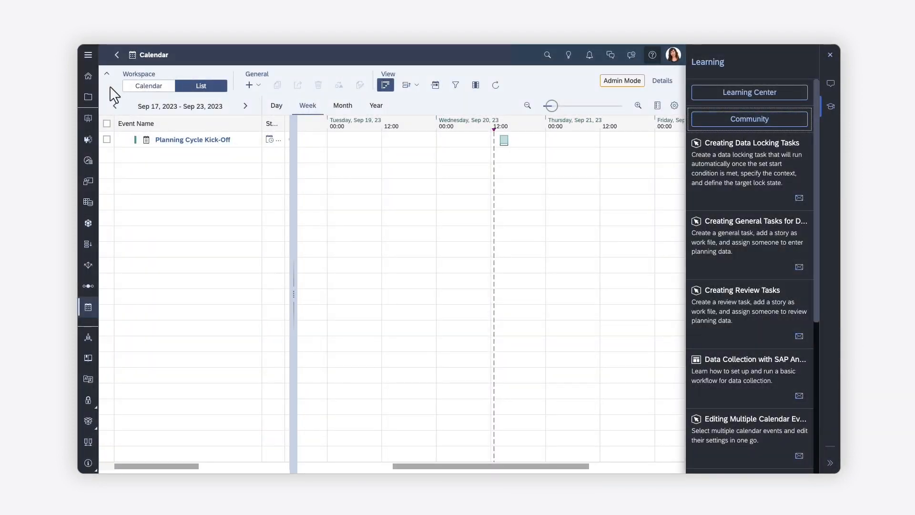
# Step: Back on Home, show What's New, preview the 2023.19 notes and list past versions 2023.19–2023.17
pyautogui.click(87, 76)
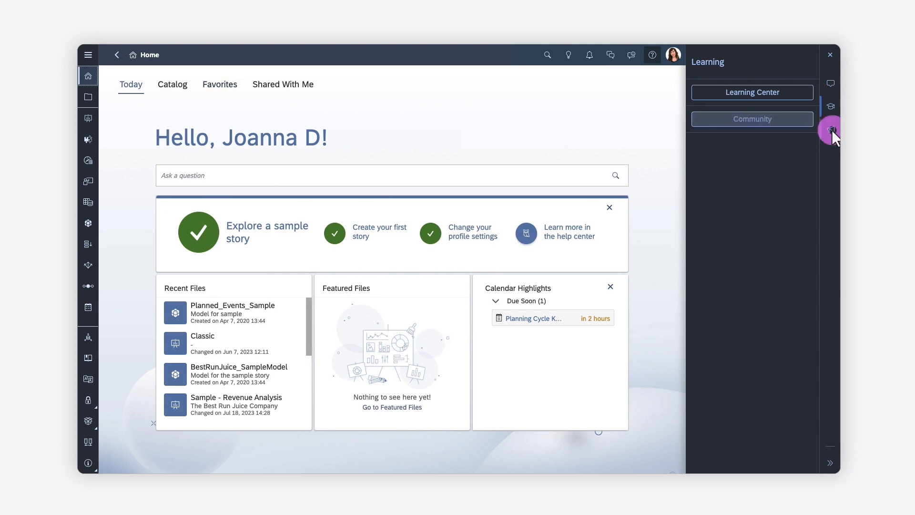
pyautogui.click(829, 129)
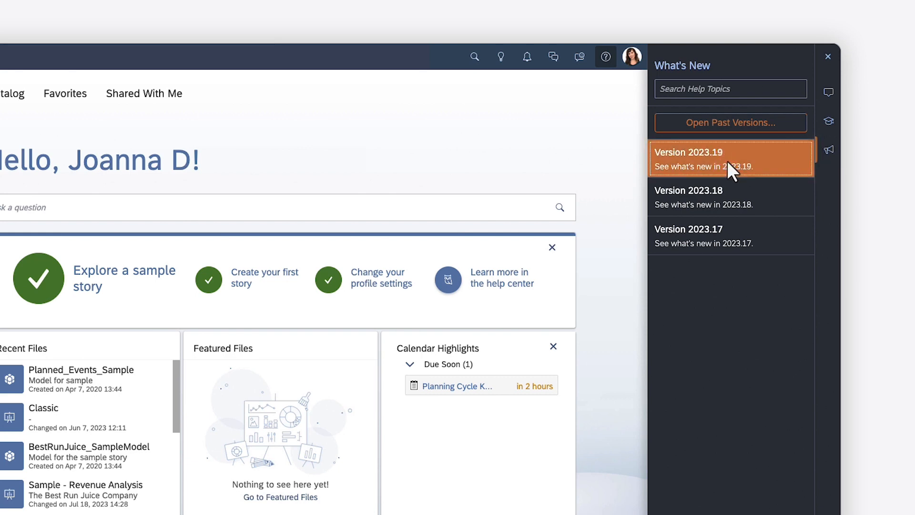
pyautogui.click(730, 159)
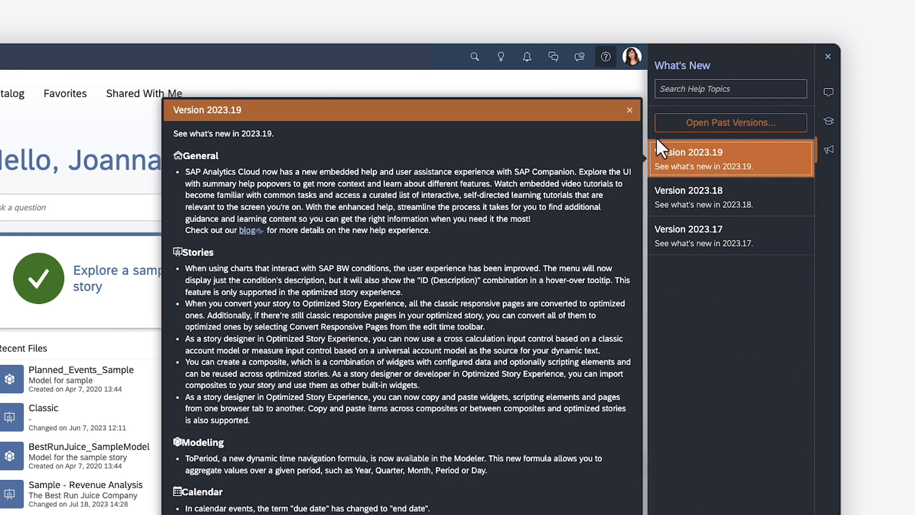
pyautogui.click(630, 111)
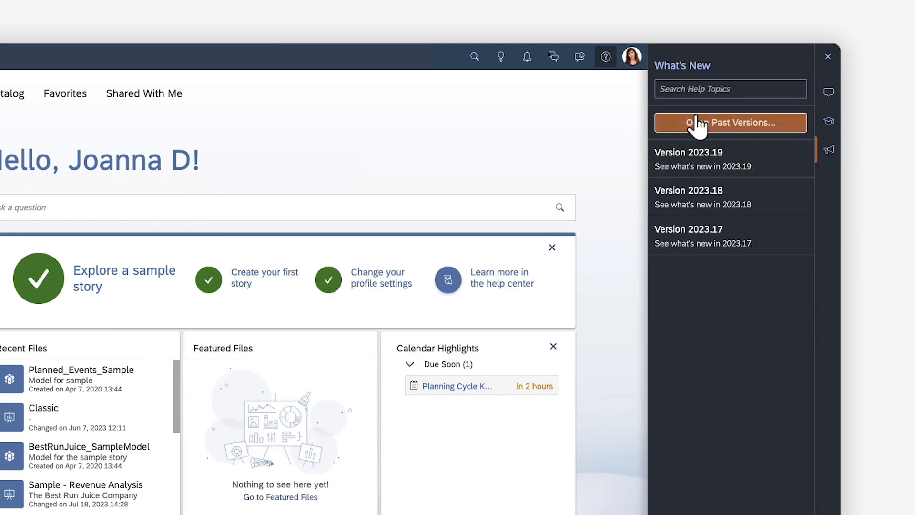
pyautogui.click(730, 122)
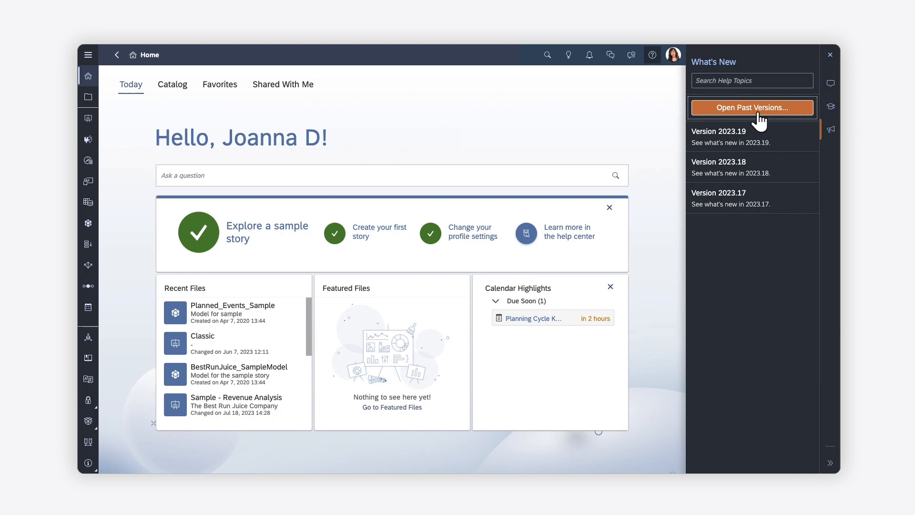
# Step: Switch back to Help Topics and review the Further Resources topic popover
pyautogui.click(830, 82)
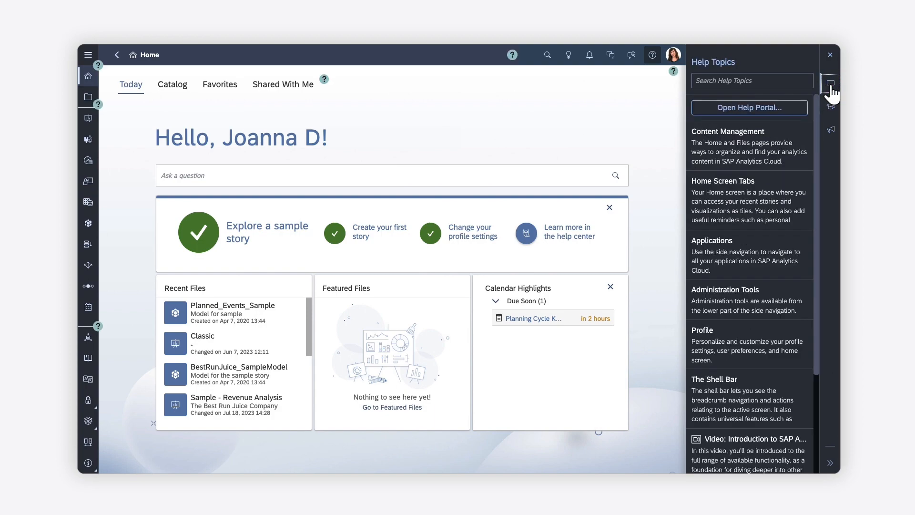
pyautogui.scroll(-3)
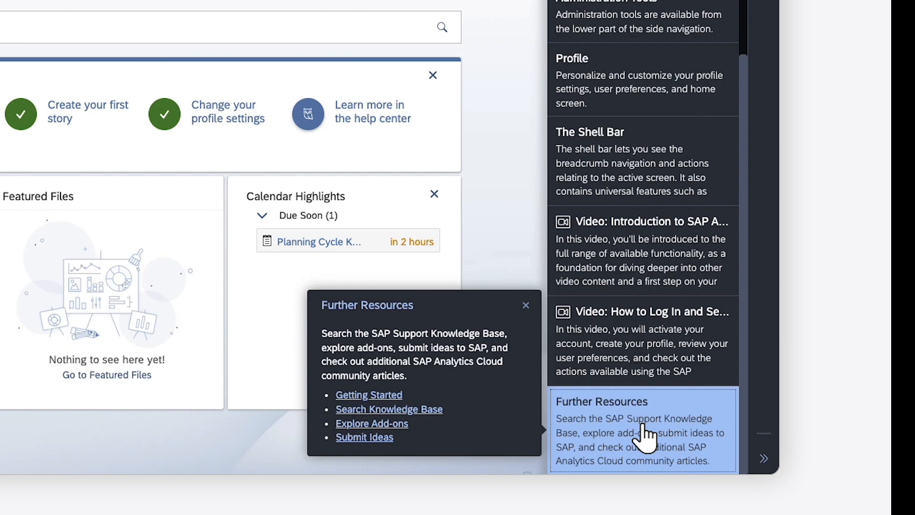
pyautogui.click(525, 305)
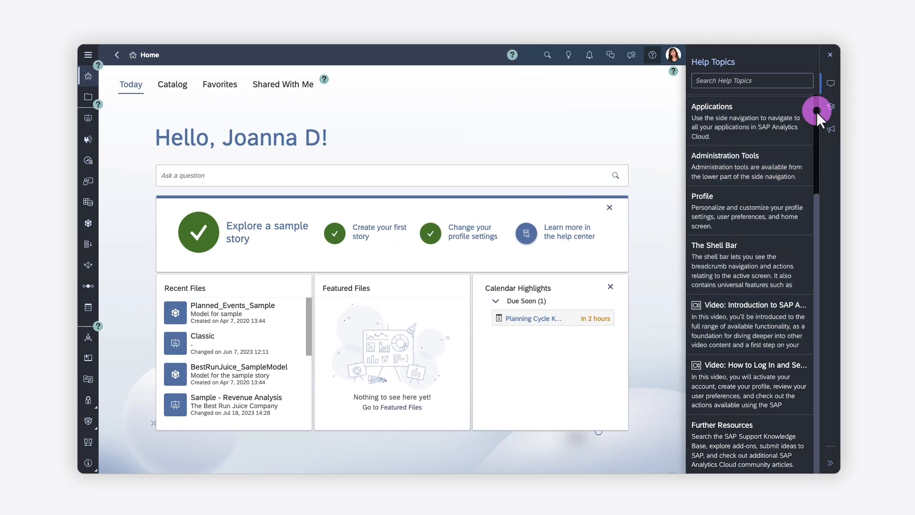
pyautogui.scroll(3)
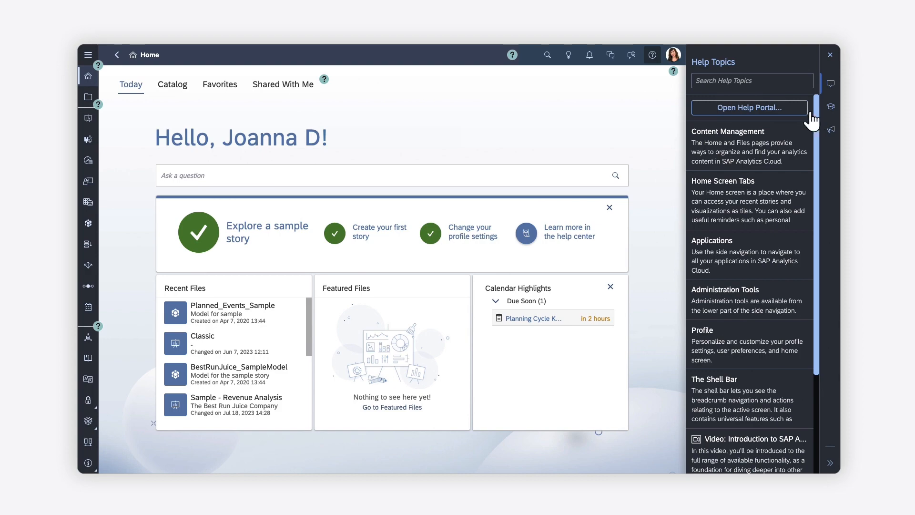
# Step: Reach Getting Started with the Calendar under Workflow Organization (Calendar) and read the workflow and roles topic
pyautogui.click(749, 107)
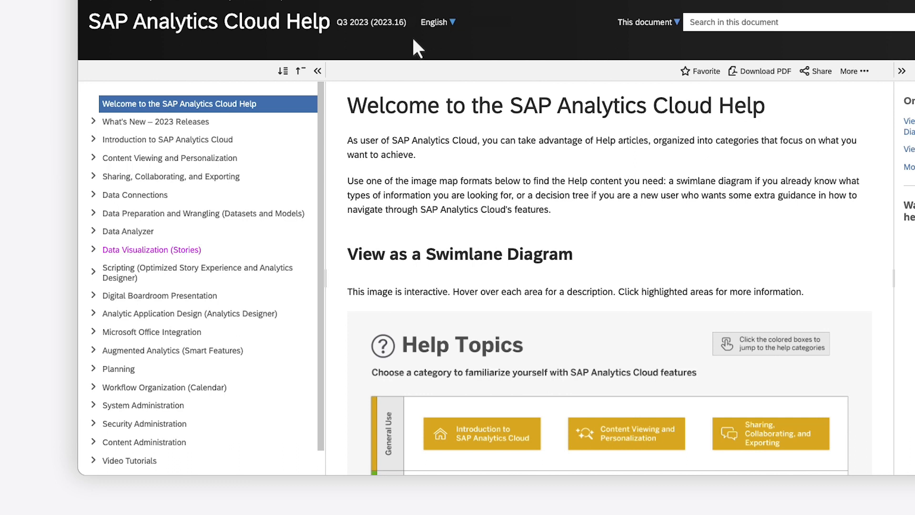
pyautogui.moveTo(143, 406)
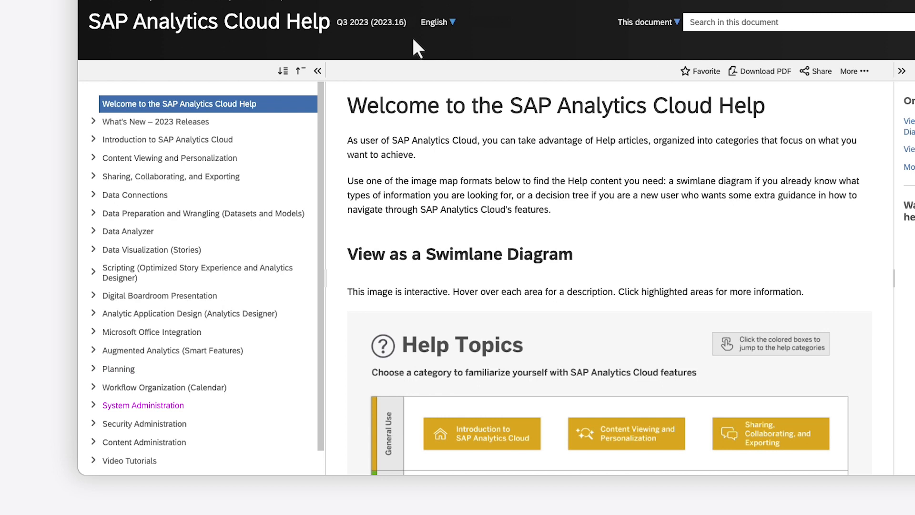
pyautogui.moveTo(415, 53)
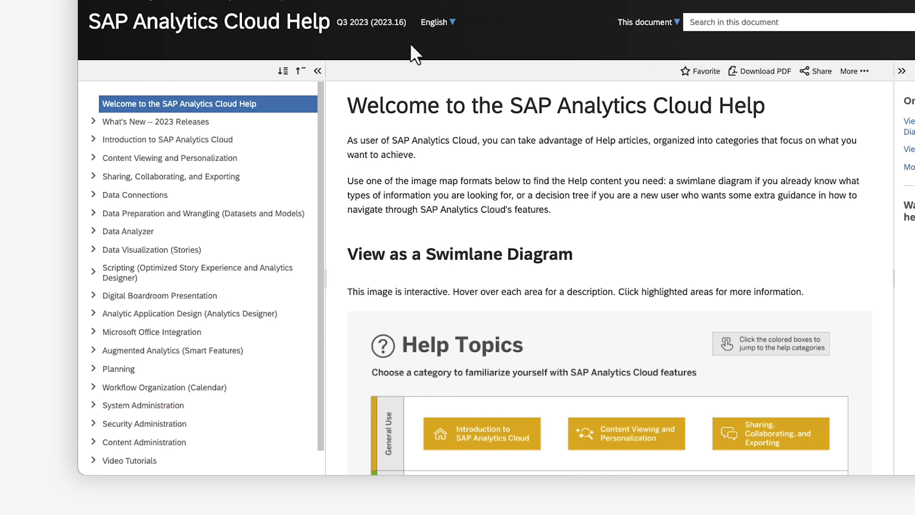
pyautogui.moveTo(94, 387)
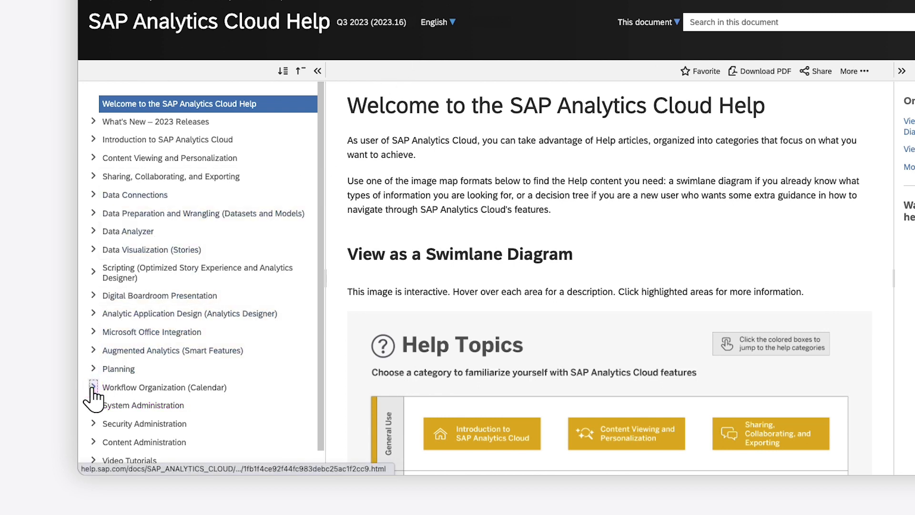
pyautogui.click(93, 387)
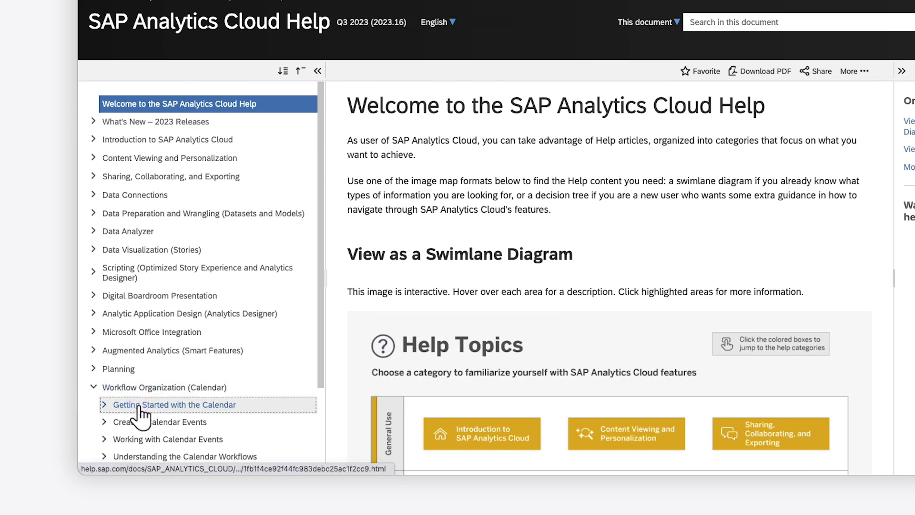
pyautogui.click(173, 404)
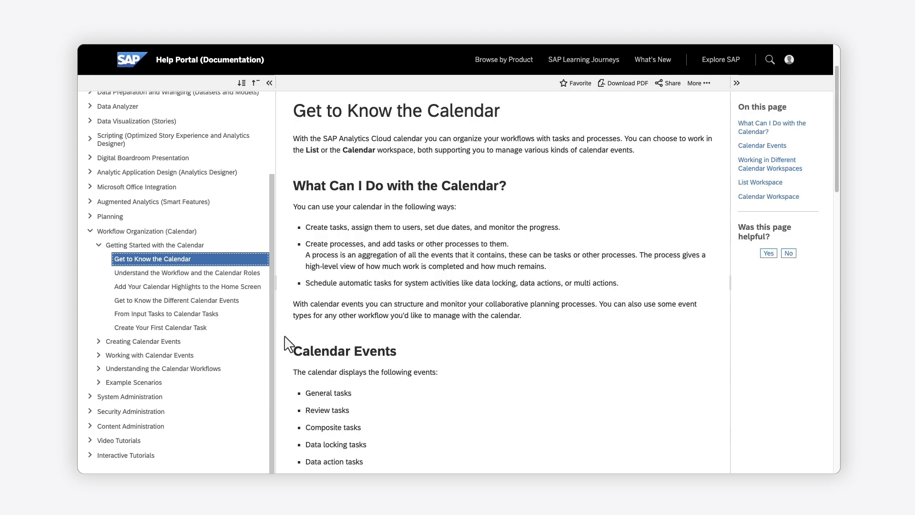
pyautogui.scroll(-3)
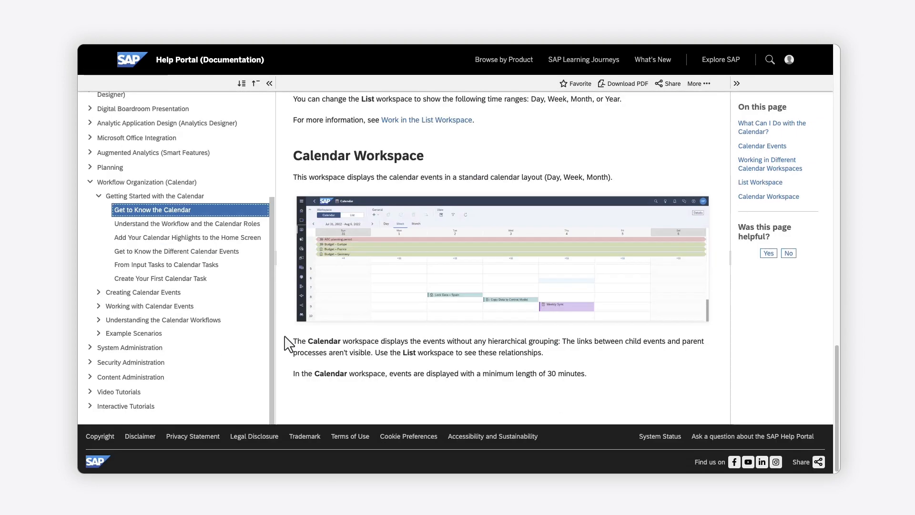
pyautogui.click(187, 223)
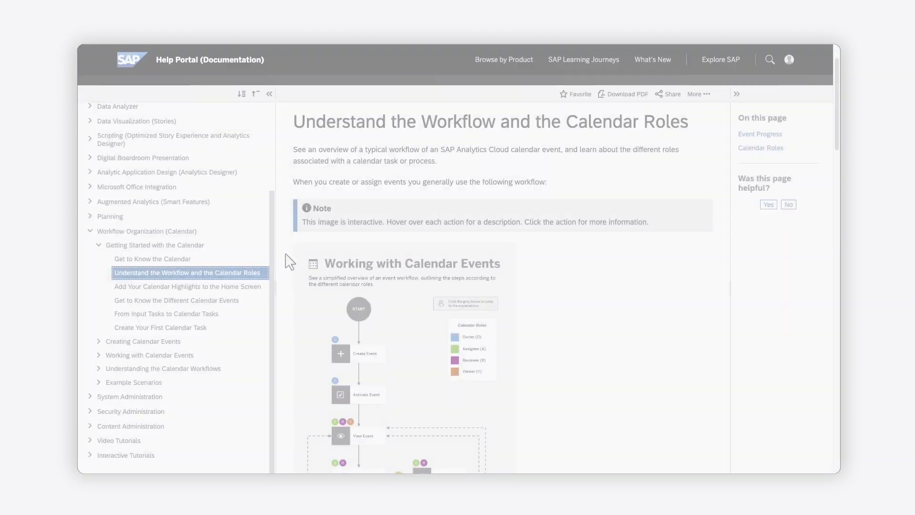
# Step: Read through the From Input Tasks to Calendar Tasks article, including its videos and learning tutorial
pyautogui.scroll(-3)
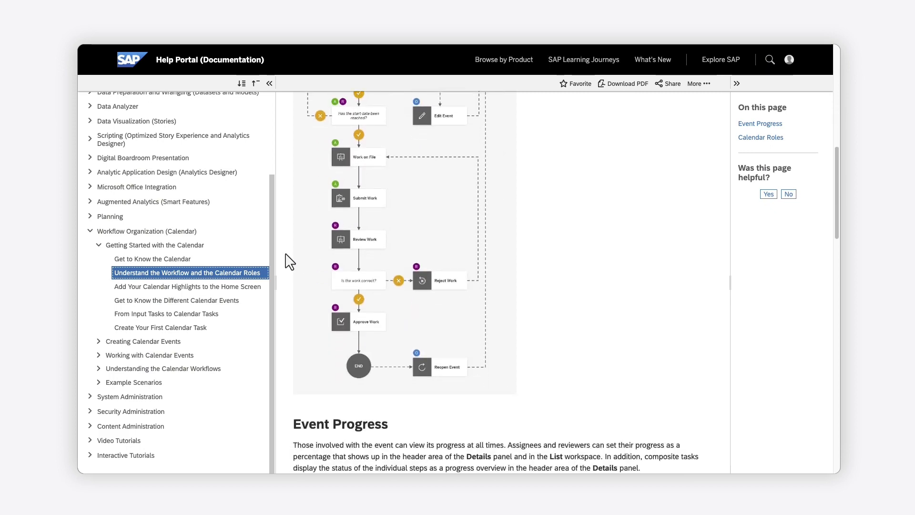
pyautogui.click(166, 314)
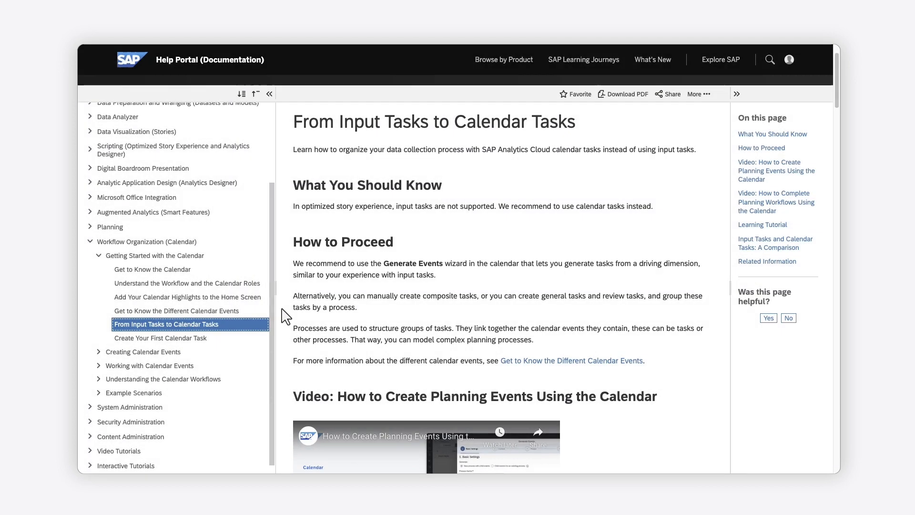
pyautogui.scroll(-3)
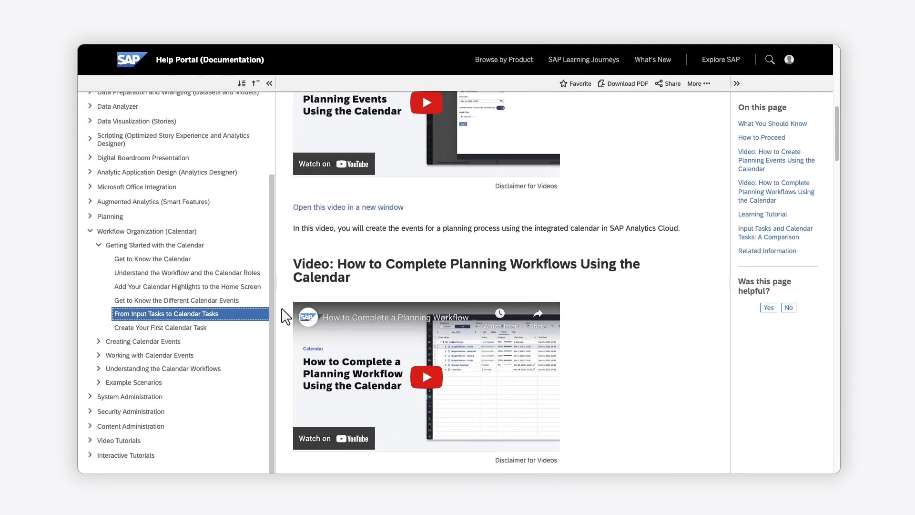
pyautogui.scroll(-3)
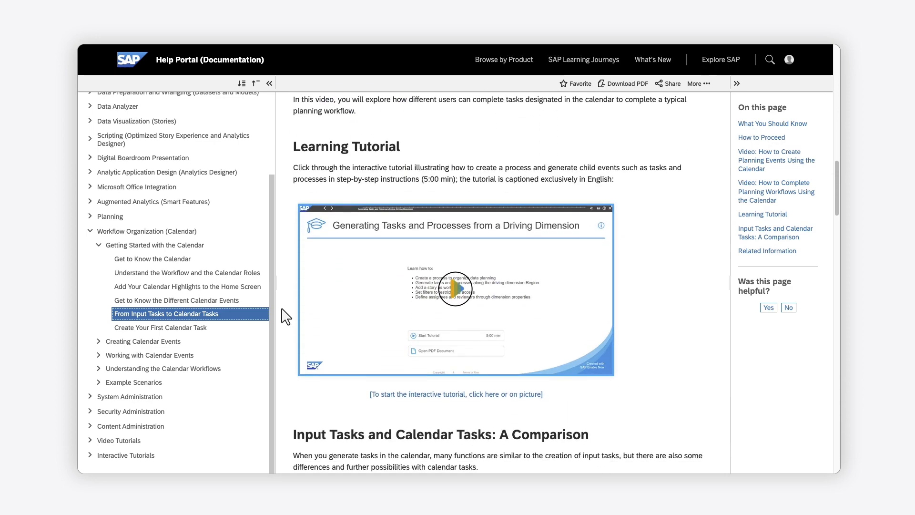
pyautogui.scroll(-3)
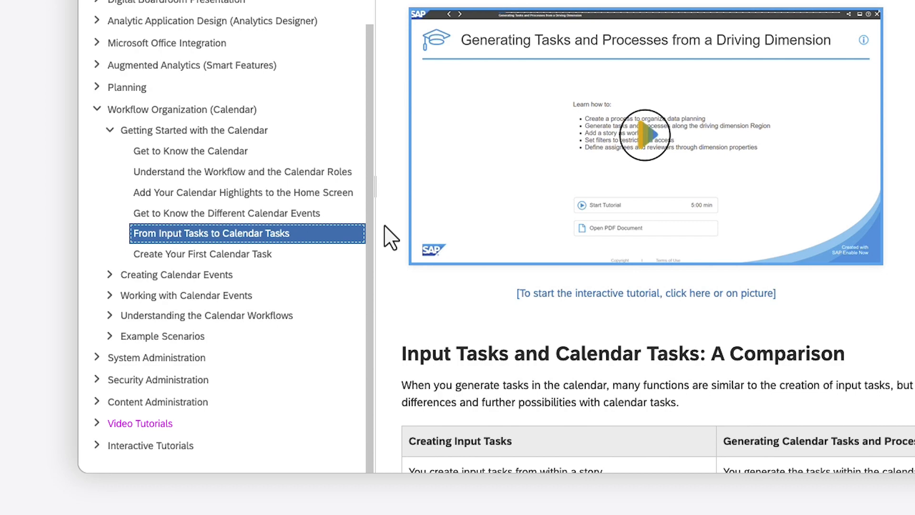
pyautogui.moveTo(150, 445)
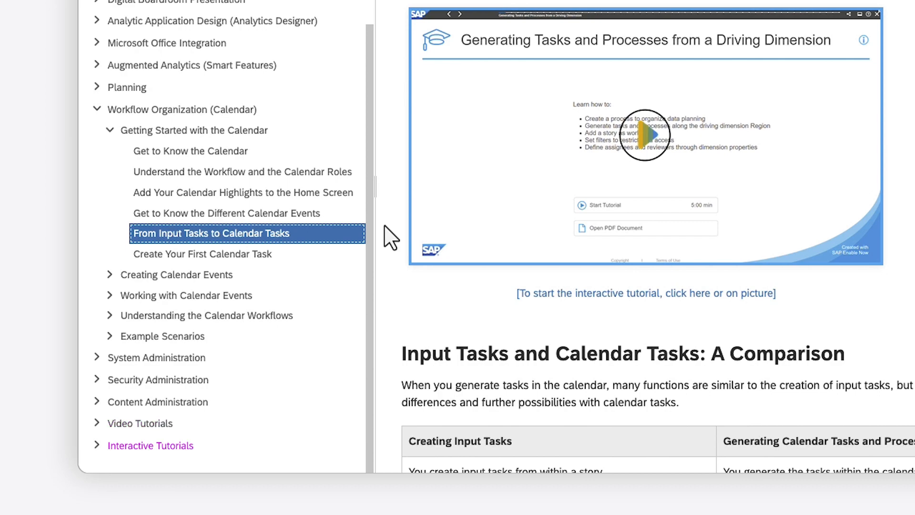
pyautogui.scroll(3)
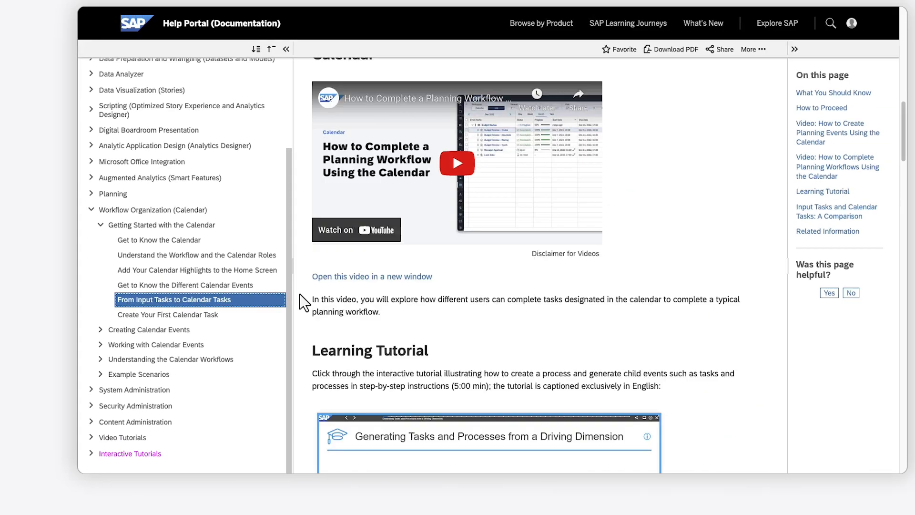
pyautogui.scroll(3)
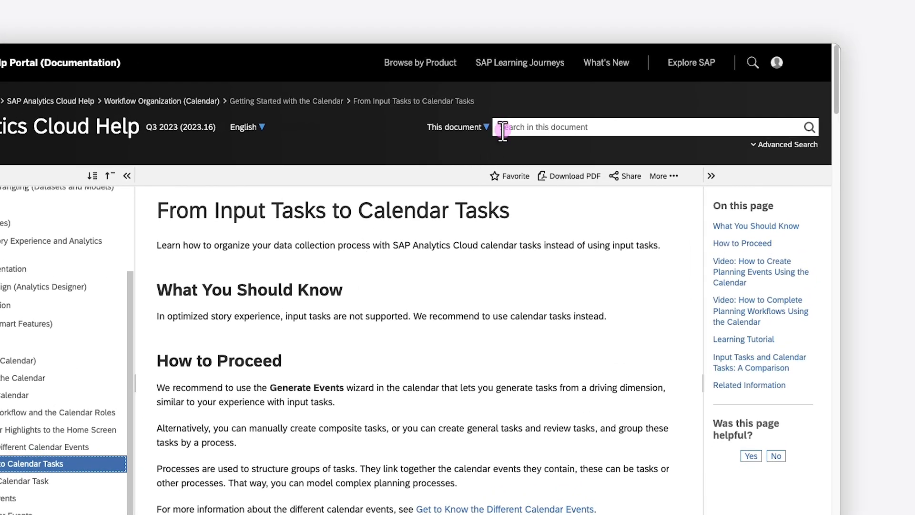
# Step: Search the help for 'planning event' and open Use the Calendar to Organize Your Collaborative Planning Processes
pyautogui.write('planning event')
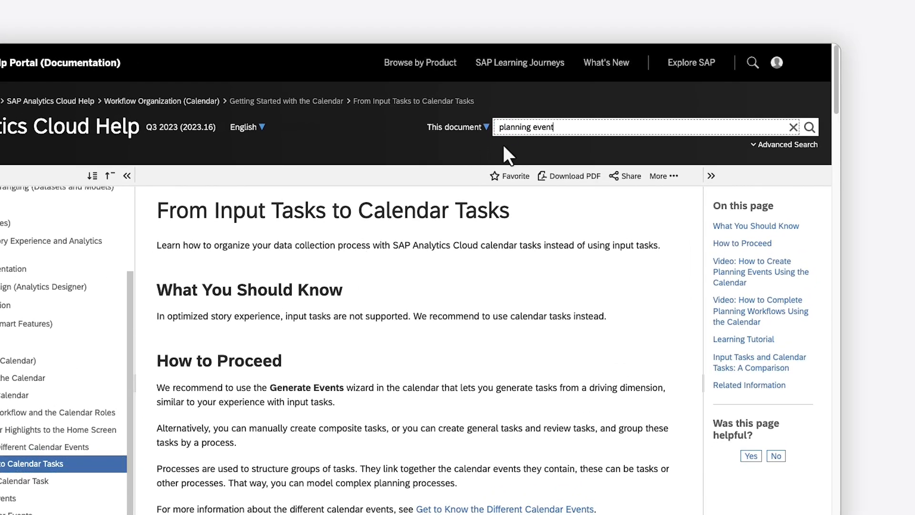
pyautogui.click(810, 127)
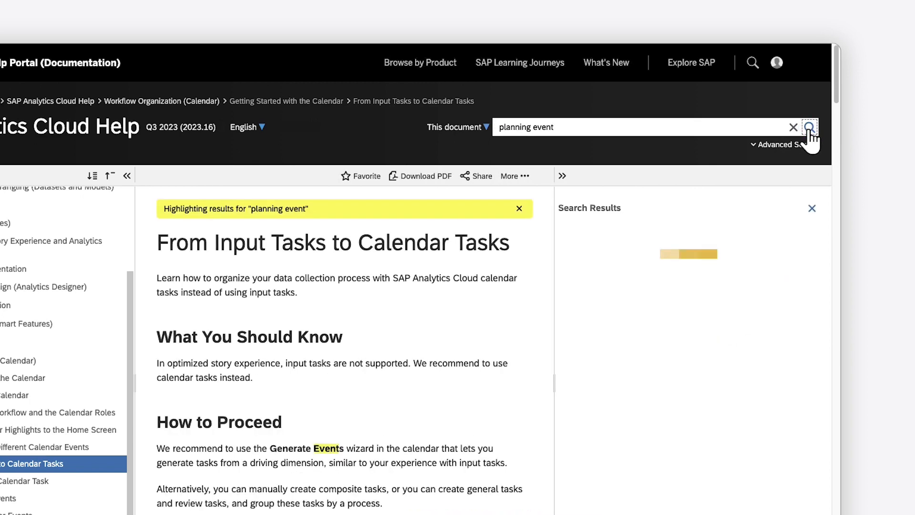
pyautogui.click(810, 127)
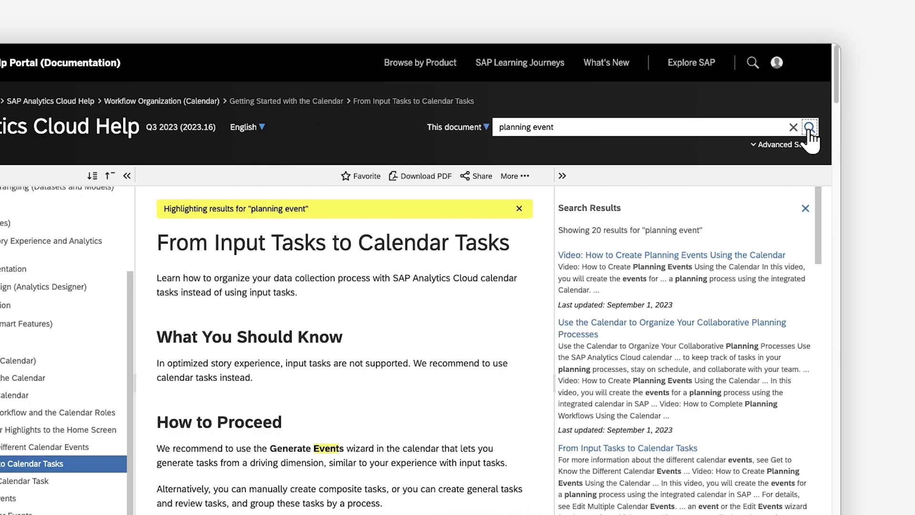
pyautogui.moveTo(691, 321)
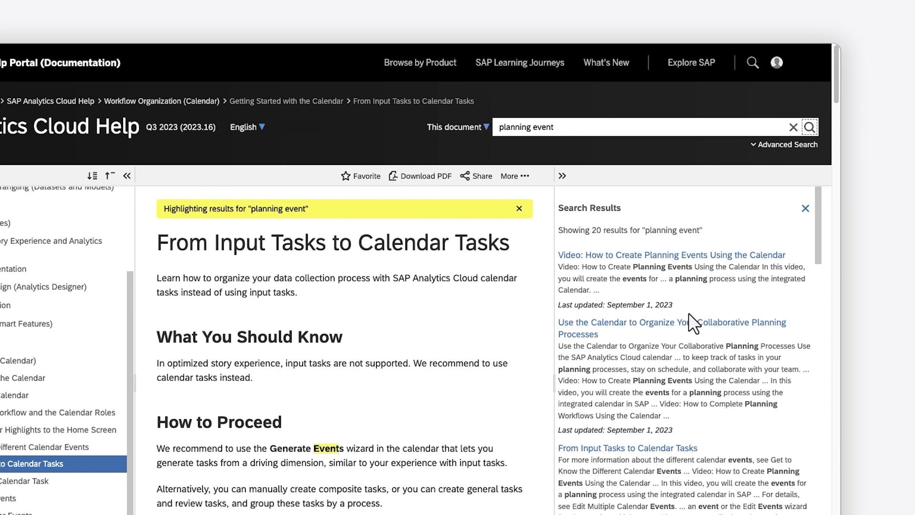
pyautogui.click(671, 321)
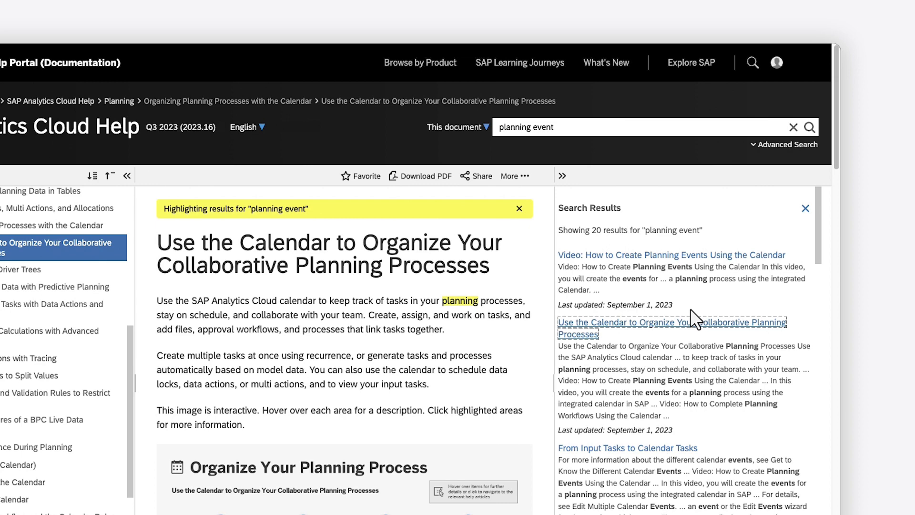
pyautogui.moveTo(747, 222)
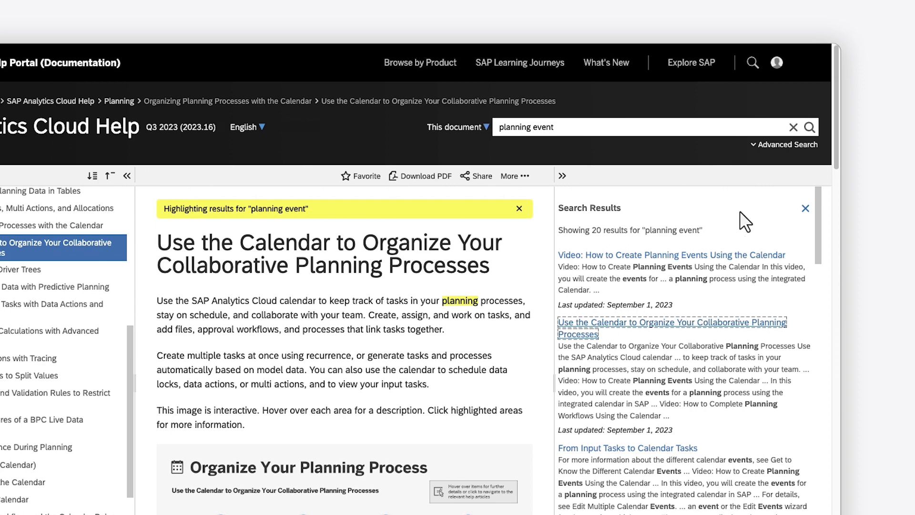
# Step: Check Advanced Search and the search scope (keep This document), then dismiss the Search Results panel
pyautogui.click(783, 144)
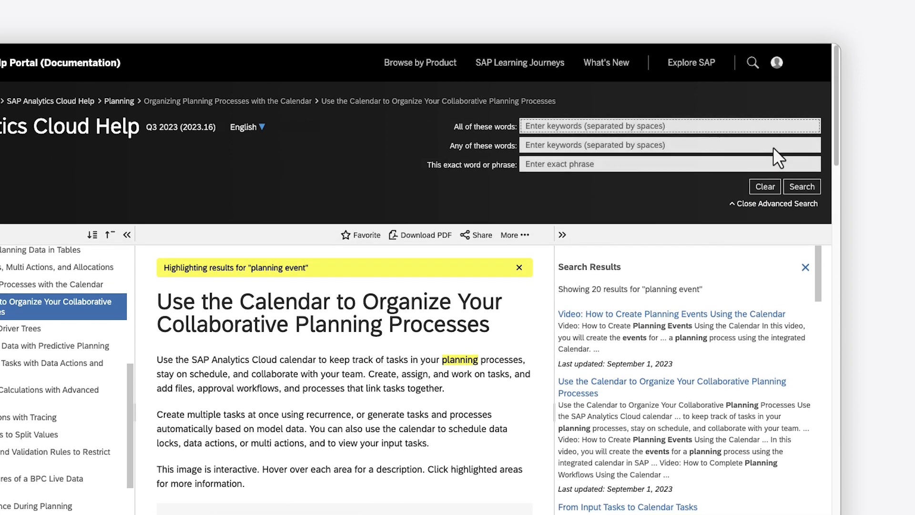
pyautogui.moveTo(773, 203)
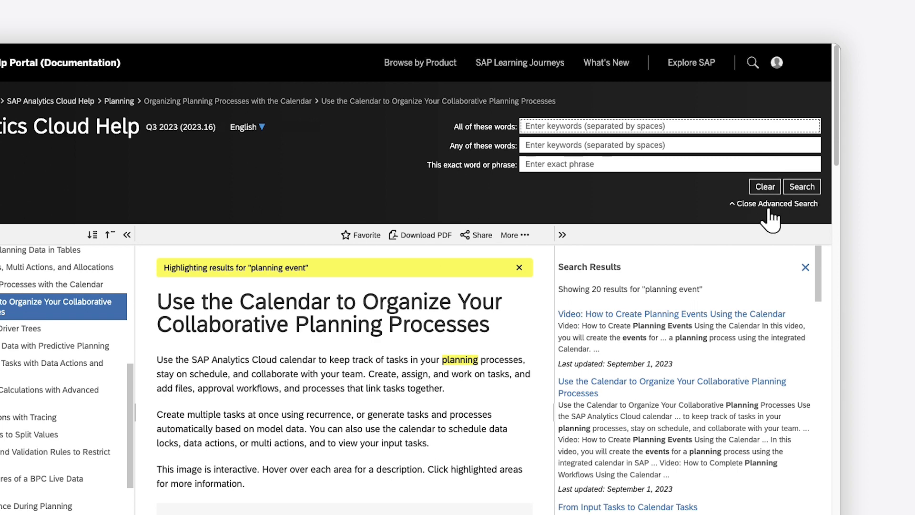
pyautogui.click(776, 203)
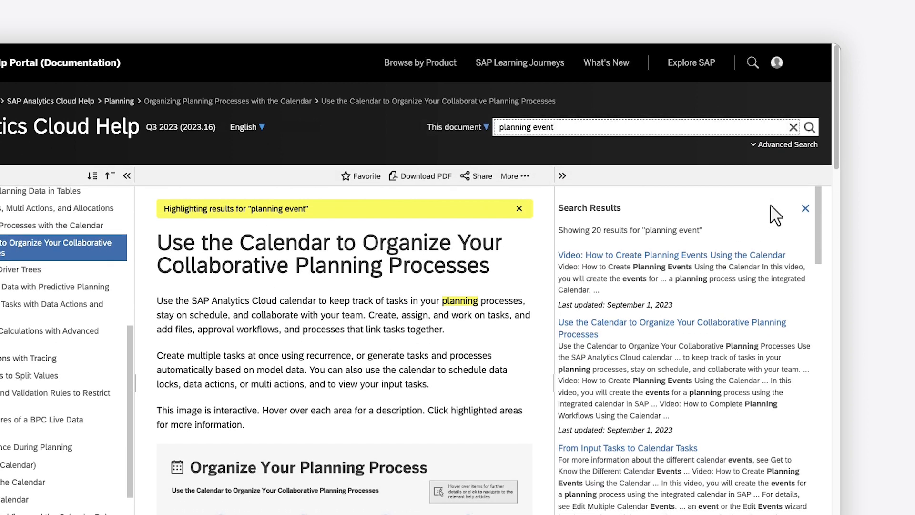
pyautogui.click(459, 127)
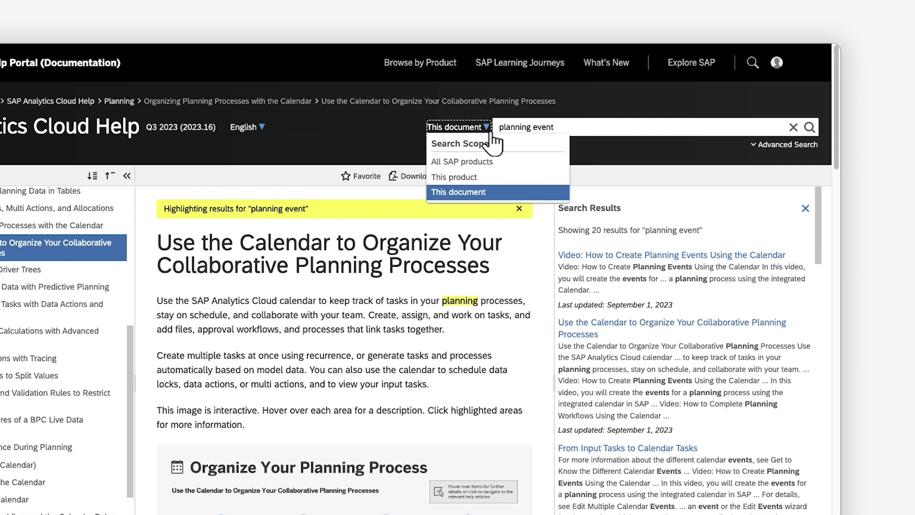
pyautogui.moveTo(493, 143)
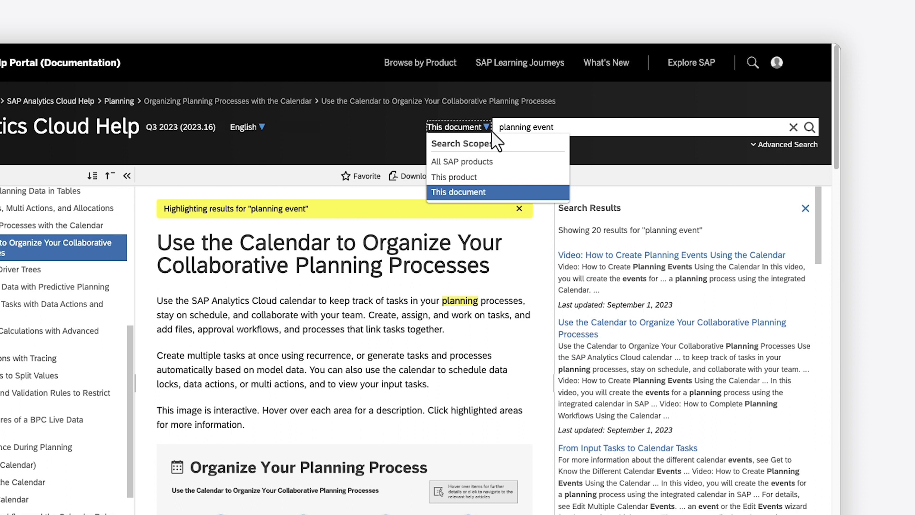
pyautogui.click(458, 192)
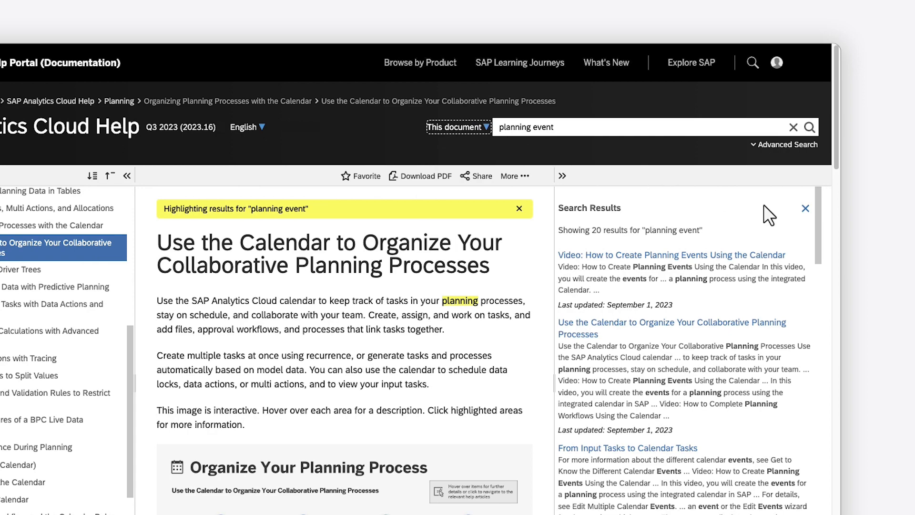
pyautogui.click(805, 209)
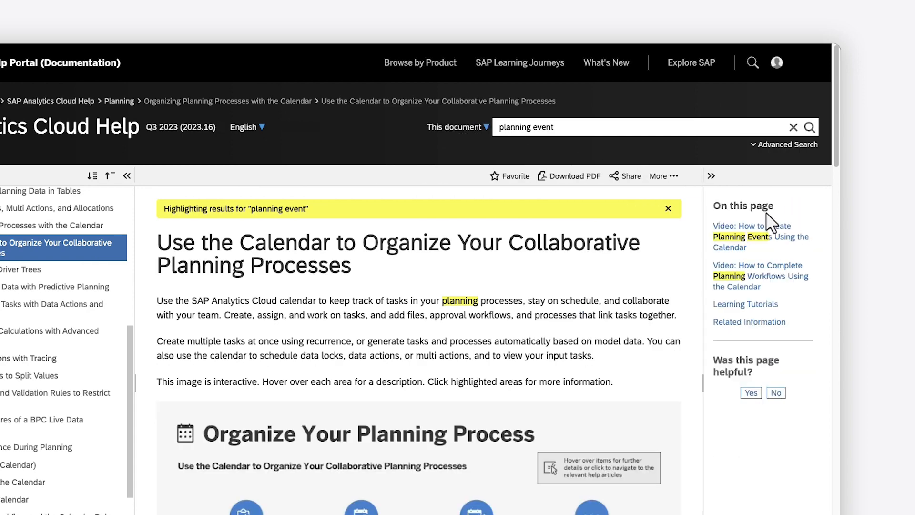
# Step: Jump to Video: How to Complete Planning Workflows Using the Calendar, then go to the product landing page
pyautogui.click(667, 209)
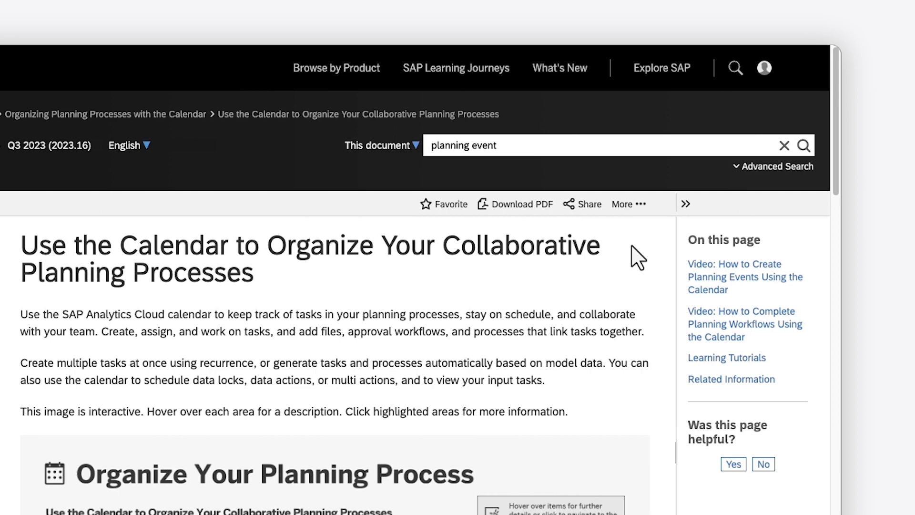
pyautogui.scroll(-3)
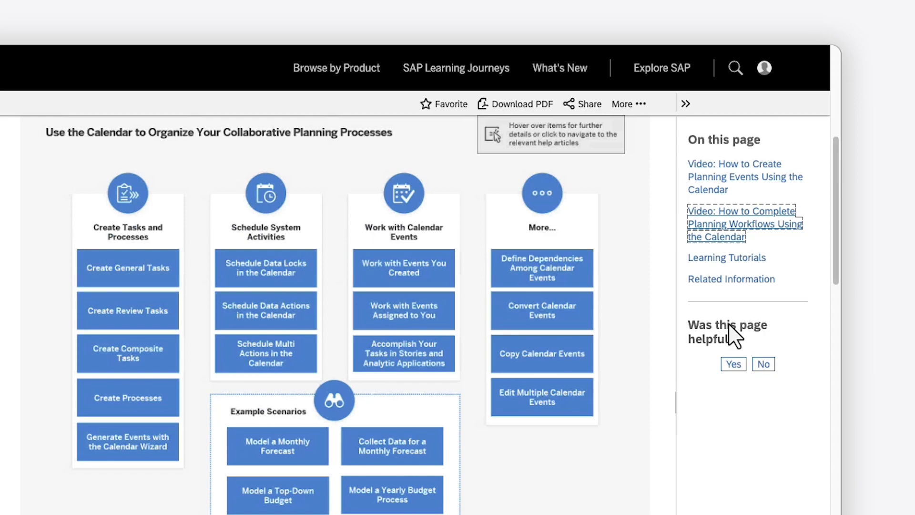
pyautogui.click(745, 223)
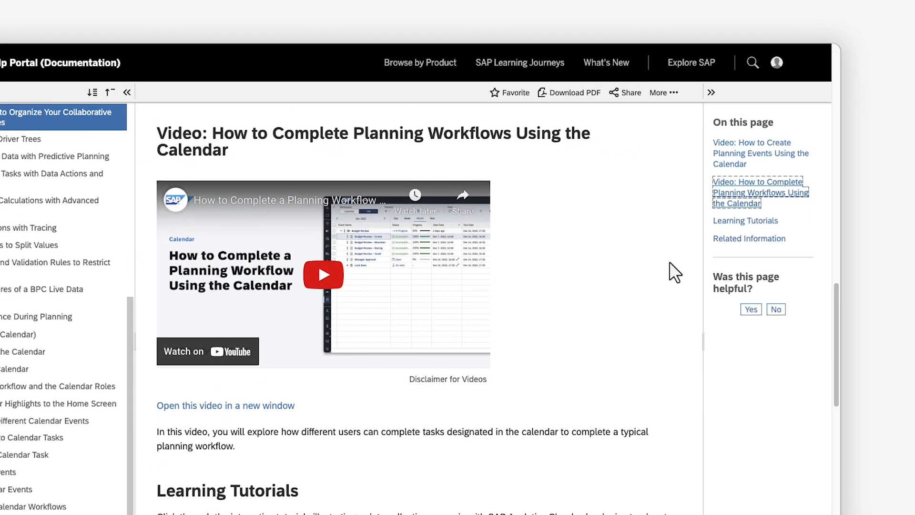
pyautogui.click(55, 112)
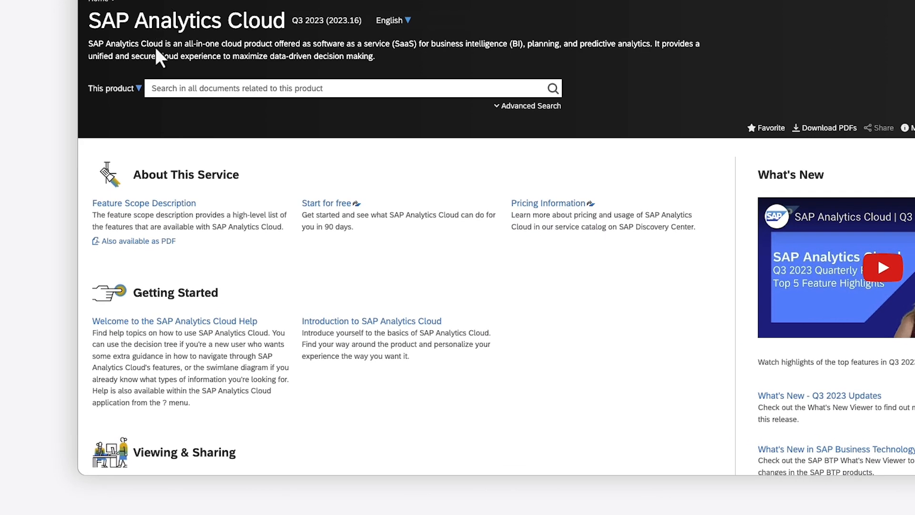
pyautogui.scroll(-3)
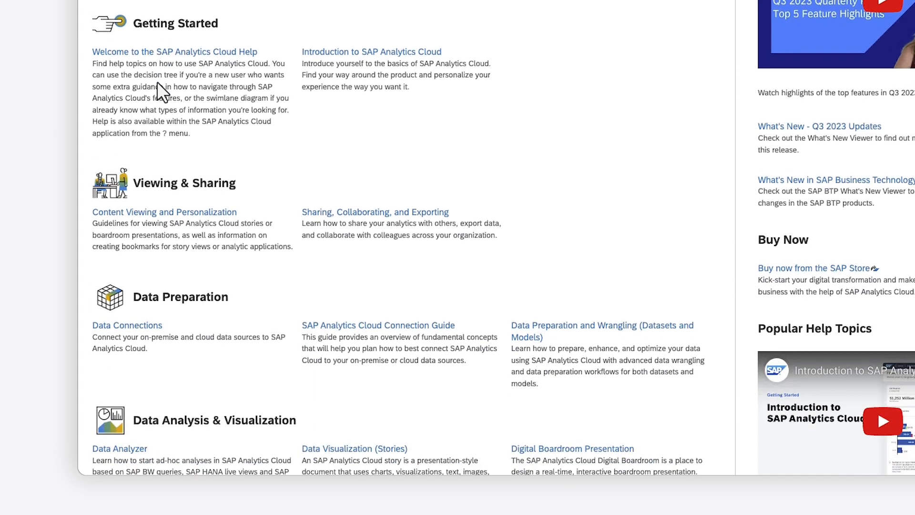
pyautogui.scroll(-3)
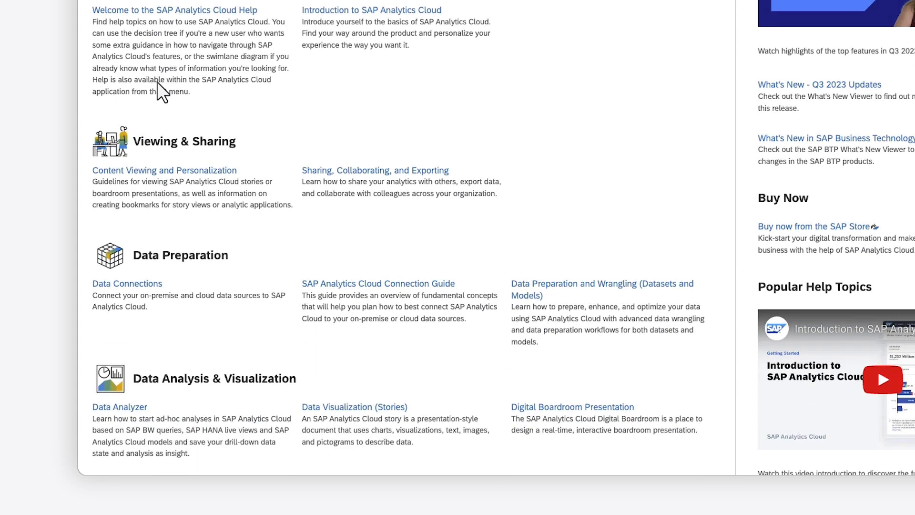
pyautogui.scroll(-3)
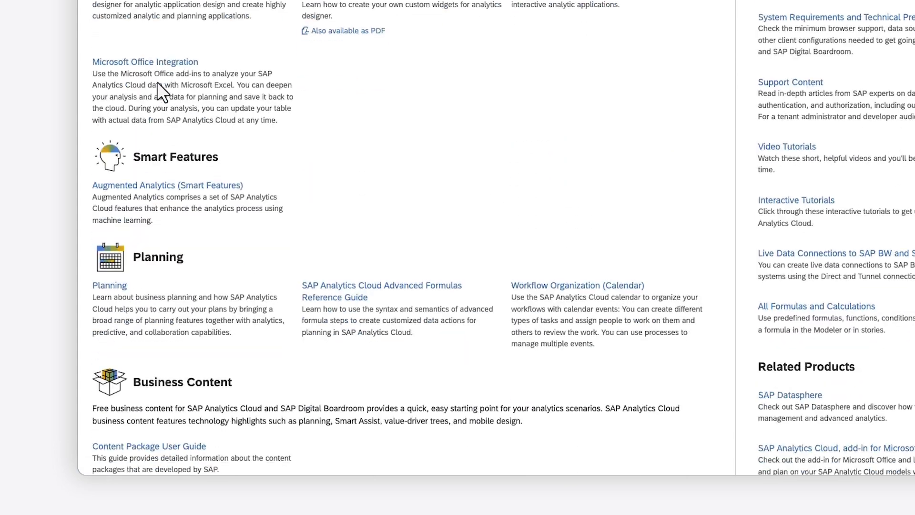
pyautogui.scroll(-3)
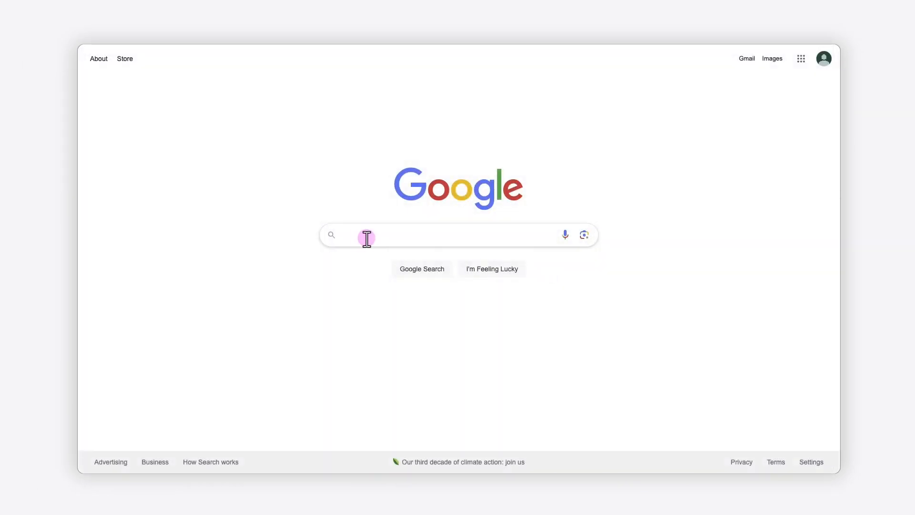
# Step: Google 'sap analytics cloud planning events' and open the How to Create Planning Events Using the Calendar video
pyautogui.write('sap analytics cloud')
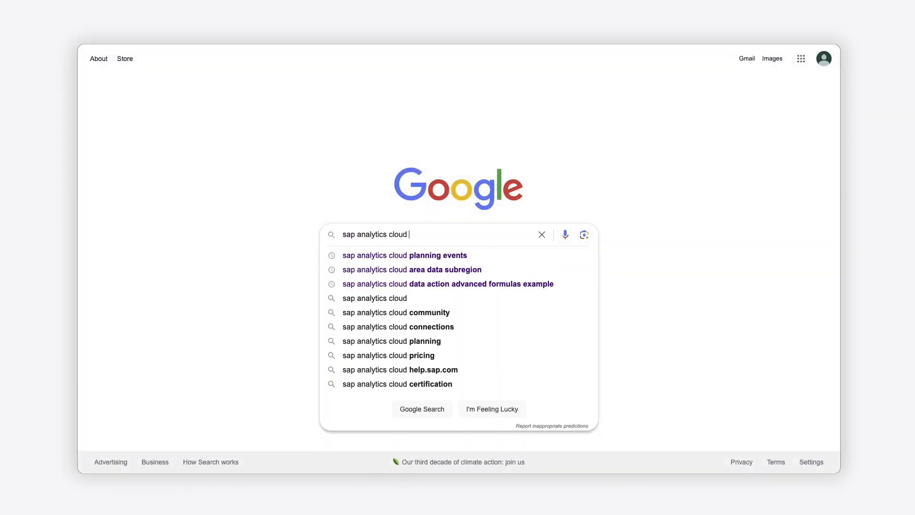
pyautogui.click(404, 256)
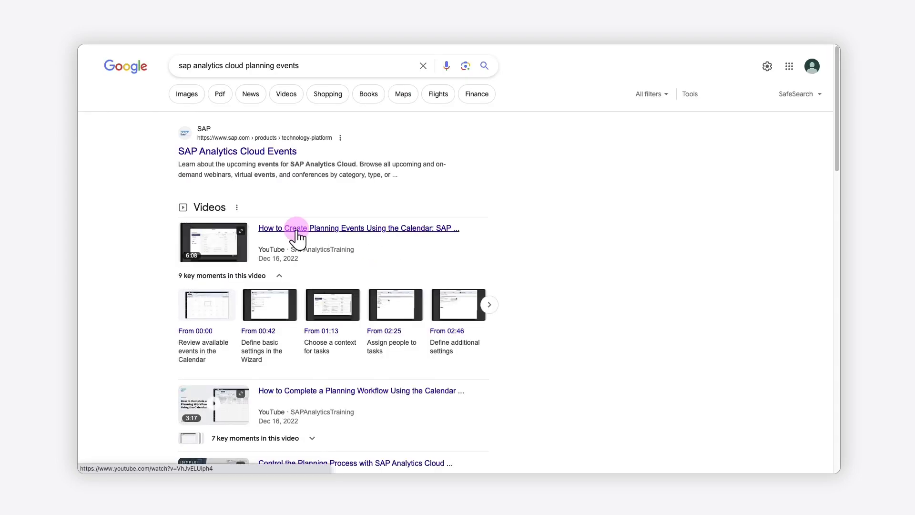
pyautogui.click(359, 228)
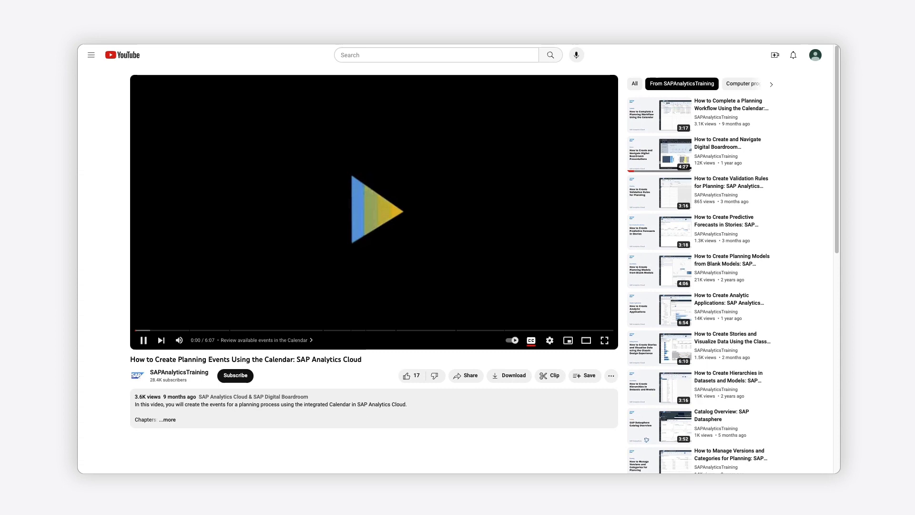
# Step: Pause the planning events tutorial video at 0:02 on its title card
pyautogui.click(373, 212)
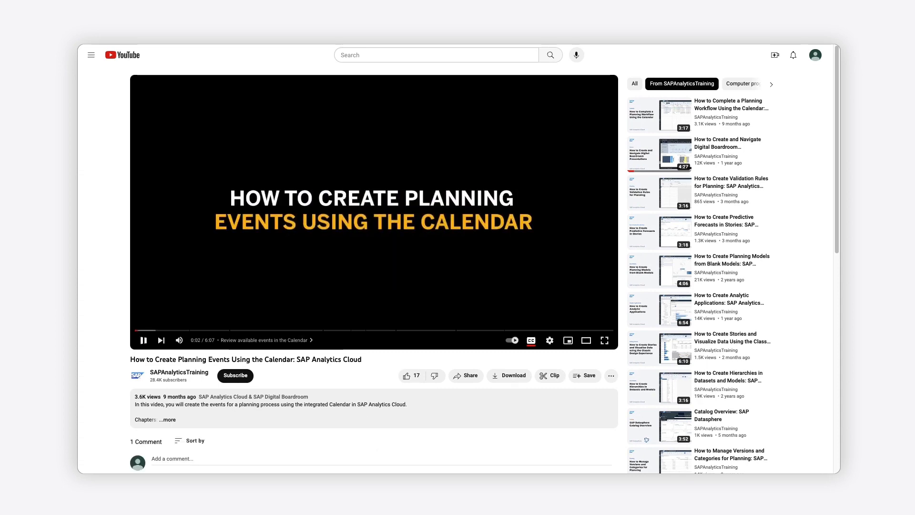
pyautogui.click(143, 340)
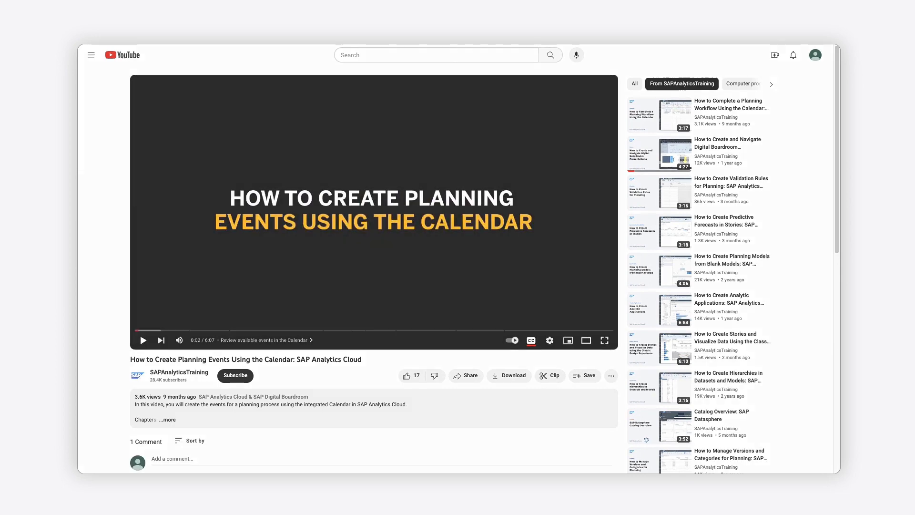